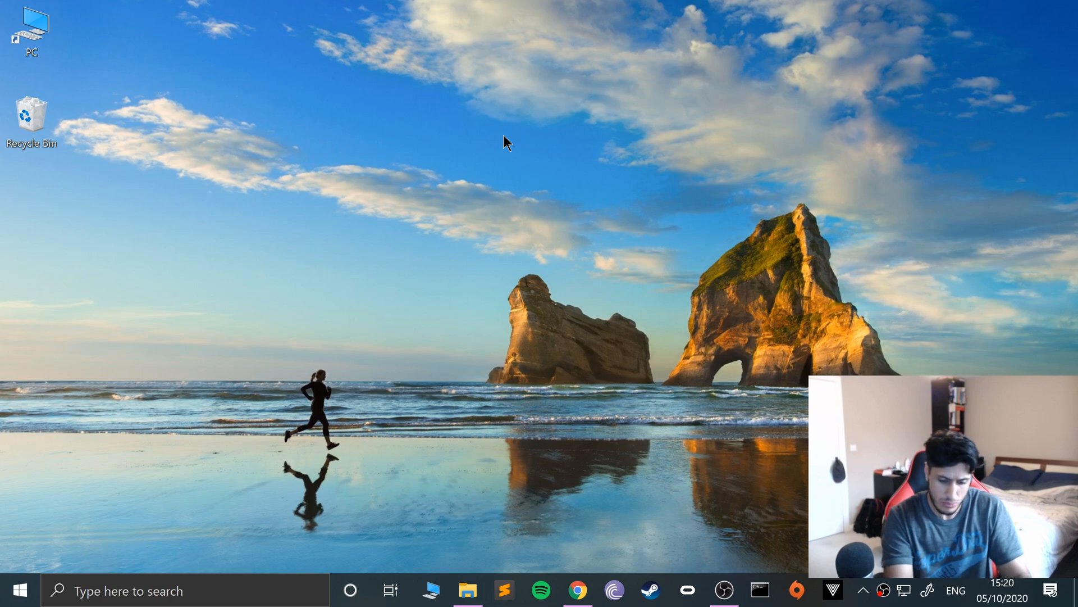
Open joy.cpl to list installed game controllers, showing only the Xbox 360 controller.
left_click(20, 590)
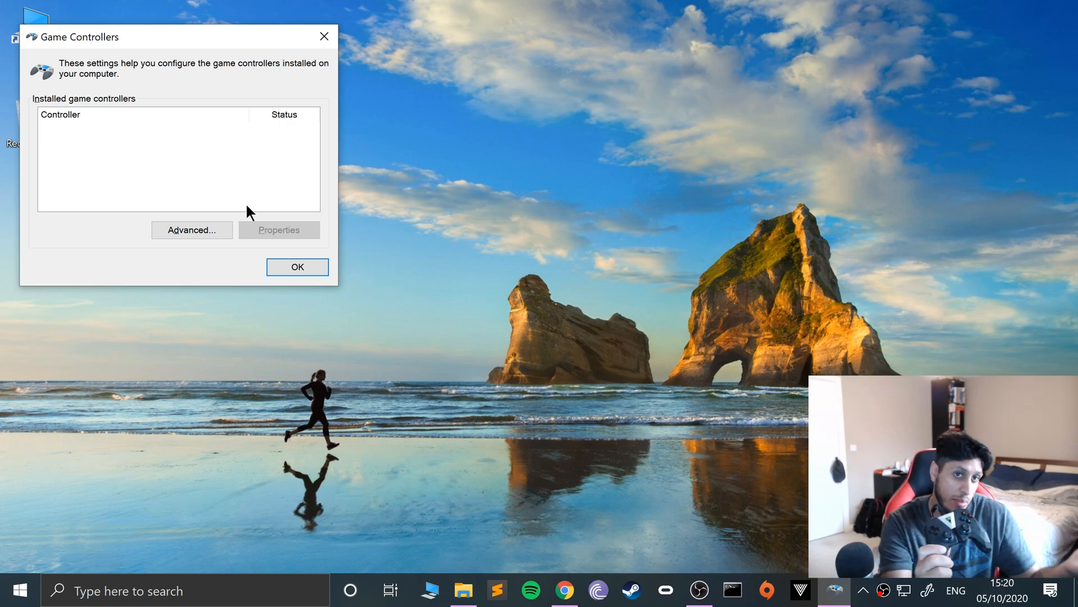
mouse_move(265, 191)
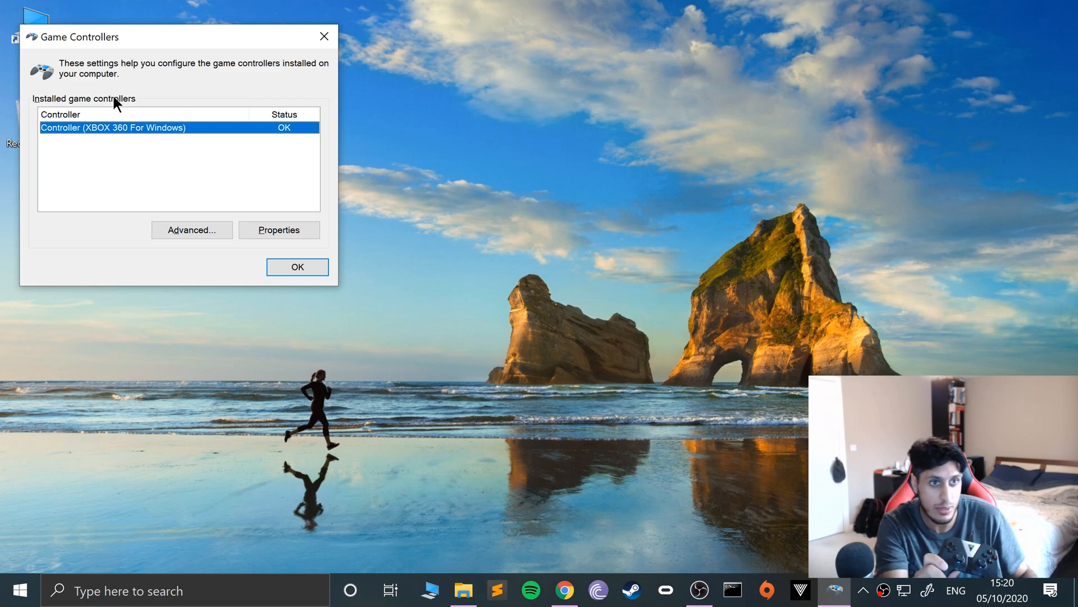
left_click(279, 229)
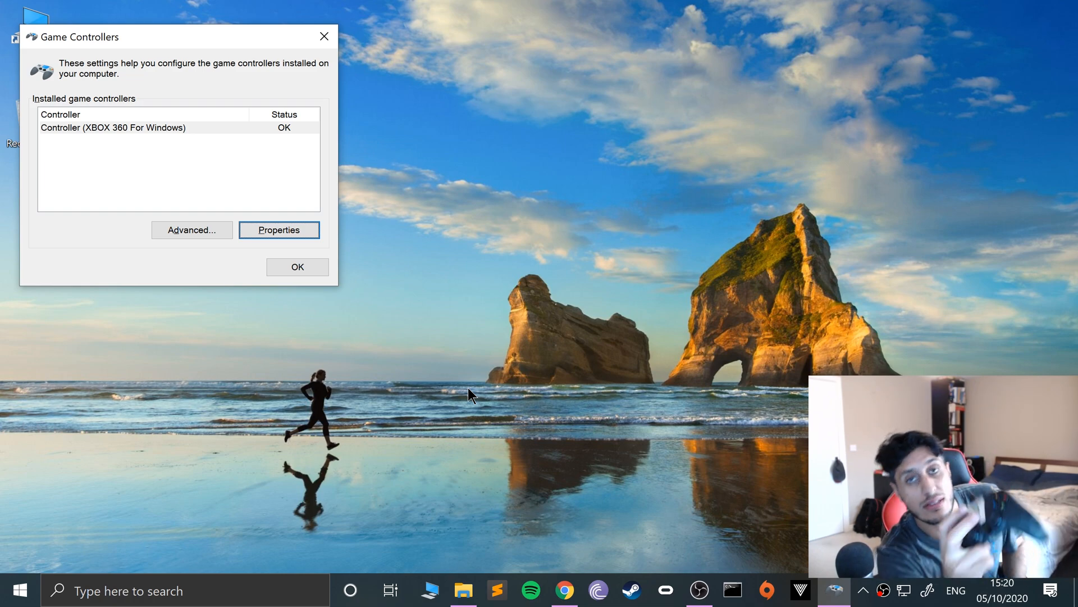
mouse_move(499, 378)
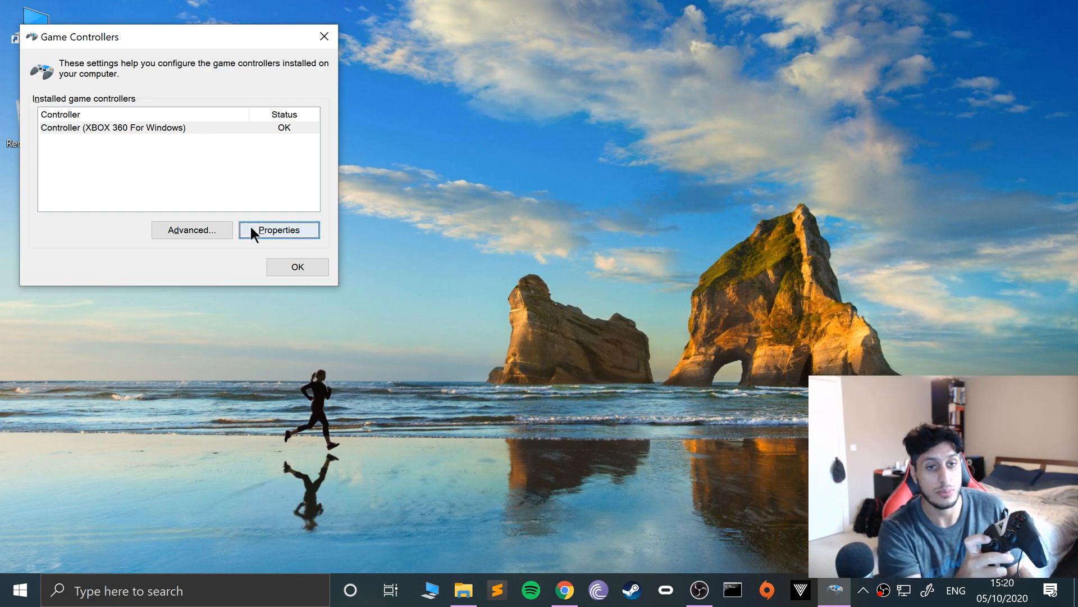
left_click(279, 230)
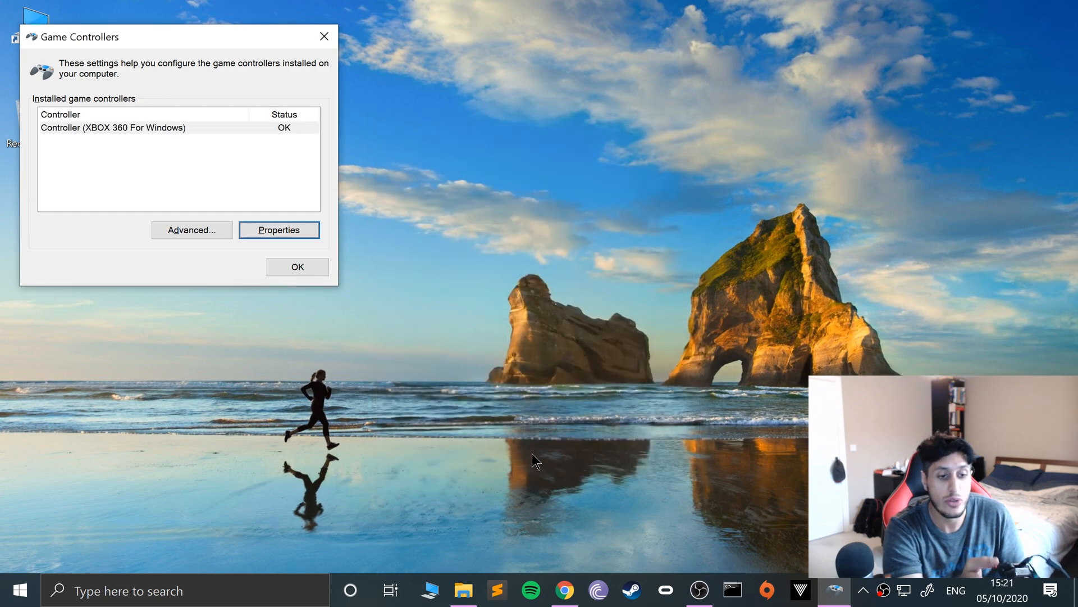
mouse_move(535, 452)
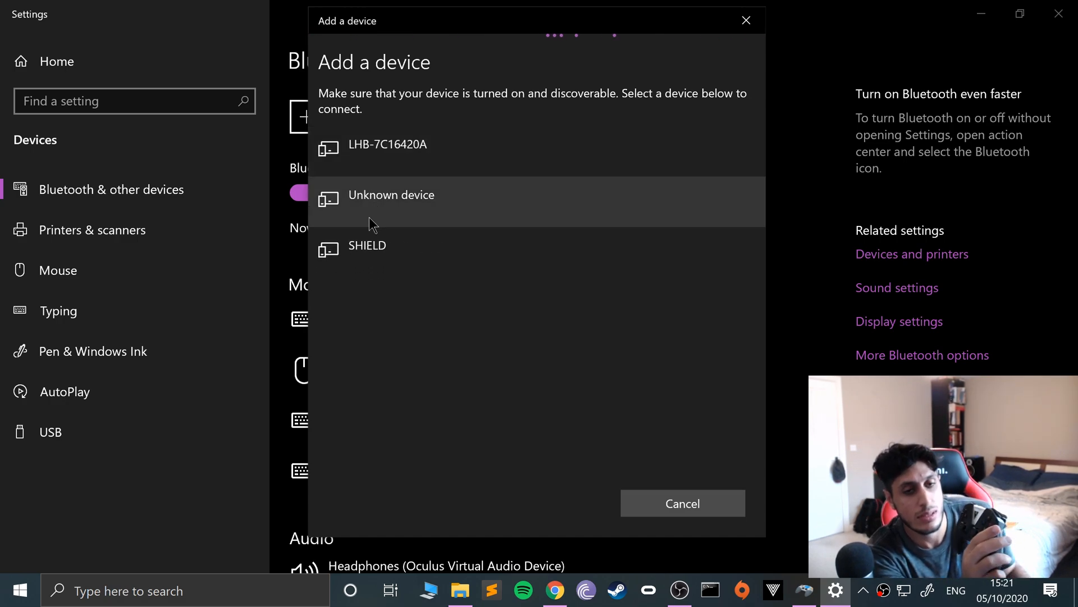
mouse_move(370, 267)
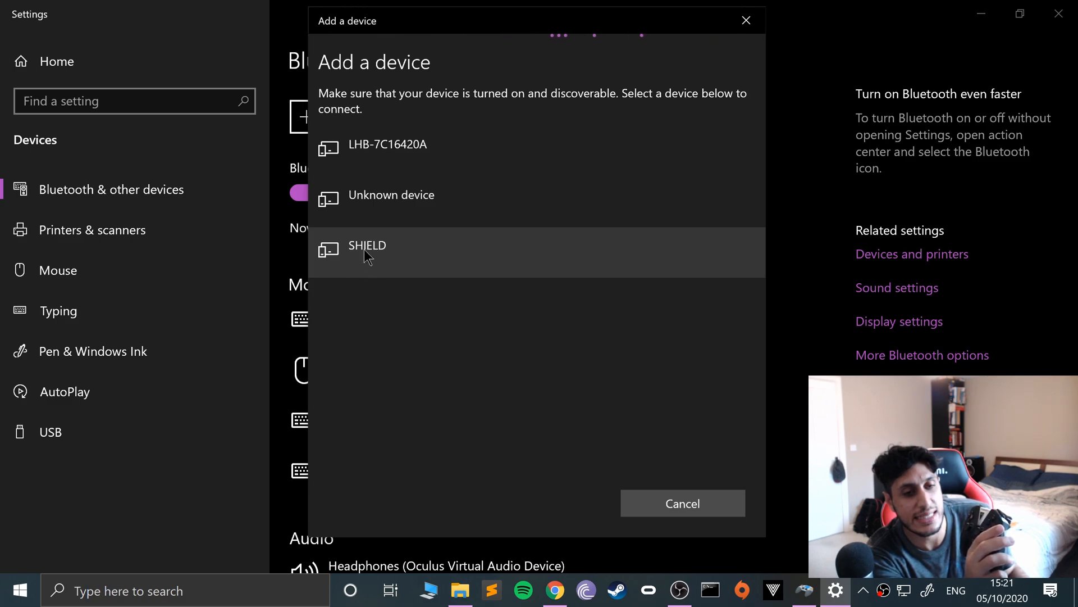
mouse_move(344, 317)
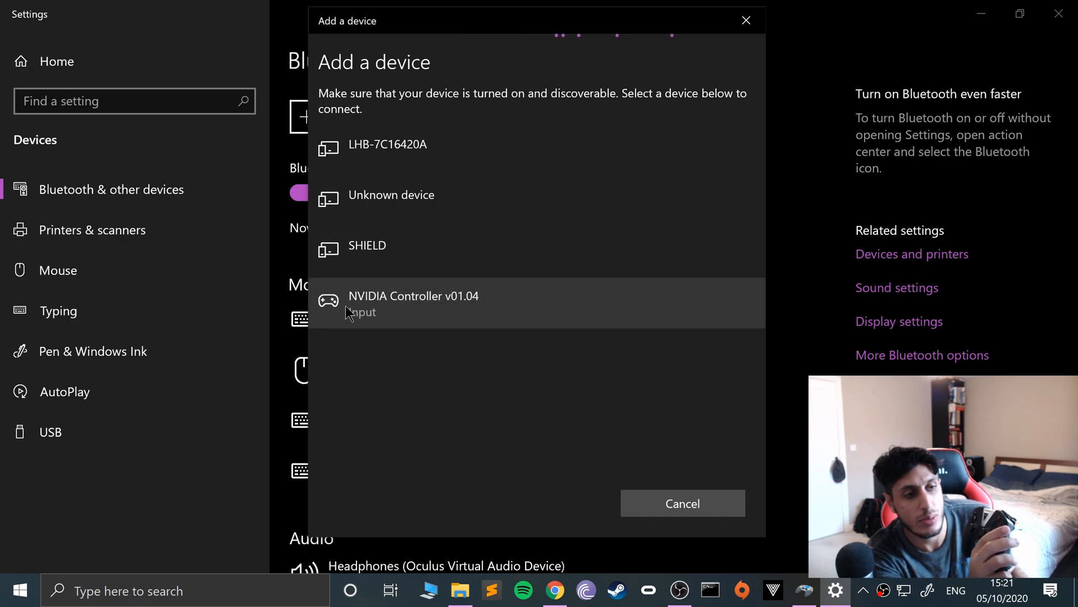
Pair NVIDIA Controller v01.04 over Bluetooth, then close the Game Controllers window.
left_click(414, 302)
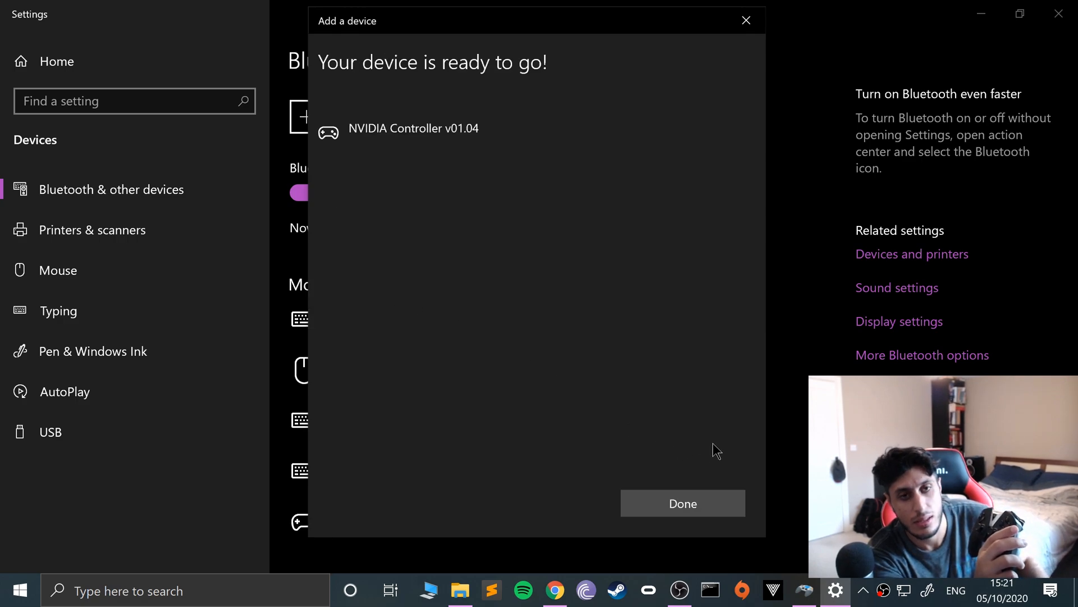
left_click(682, 502)
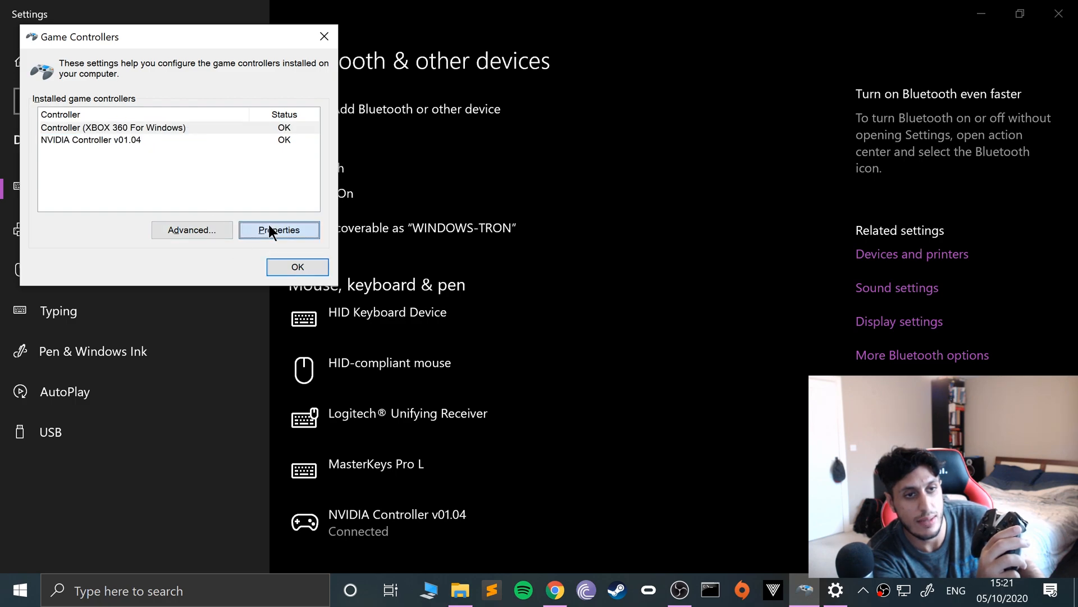
mouse_move(273, 224)
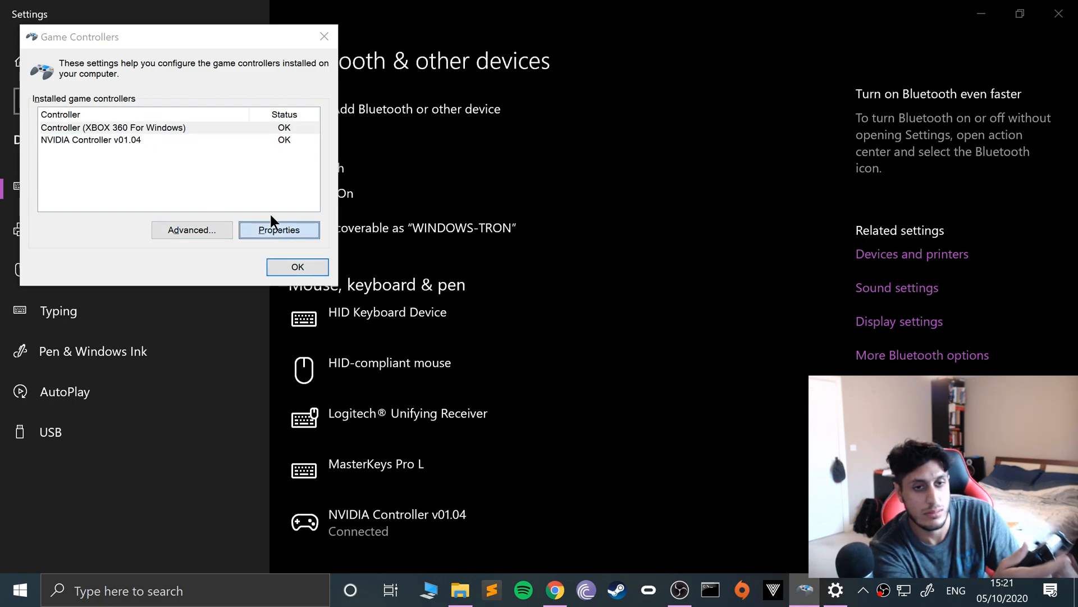
left_click(297, 267)
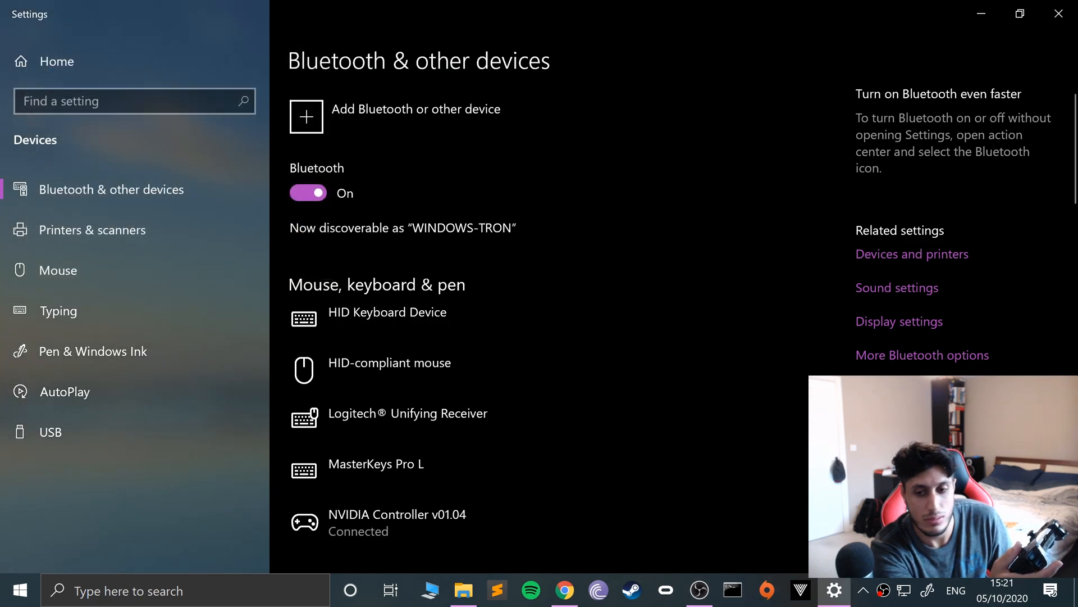
Reopen Game Controllers and view the Xbox 360 controller's properties test page.
left_click(19, 590)
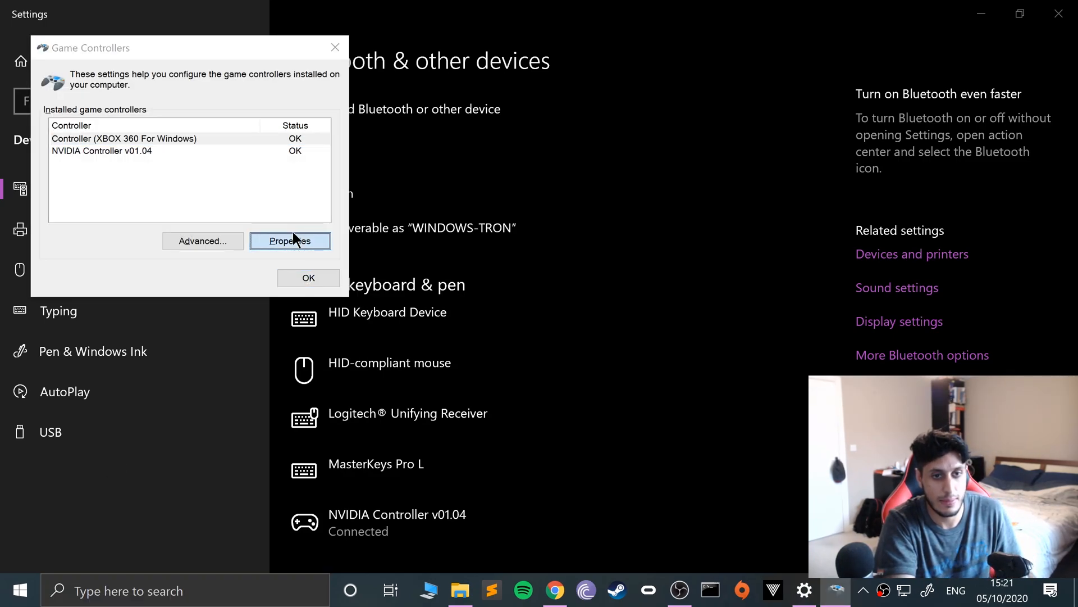
left_click(290, 241)
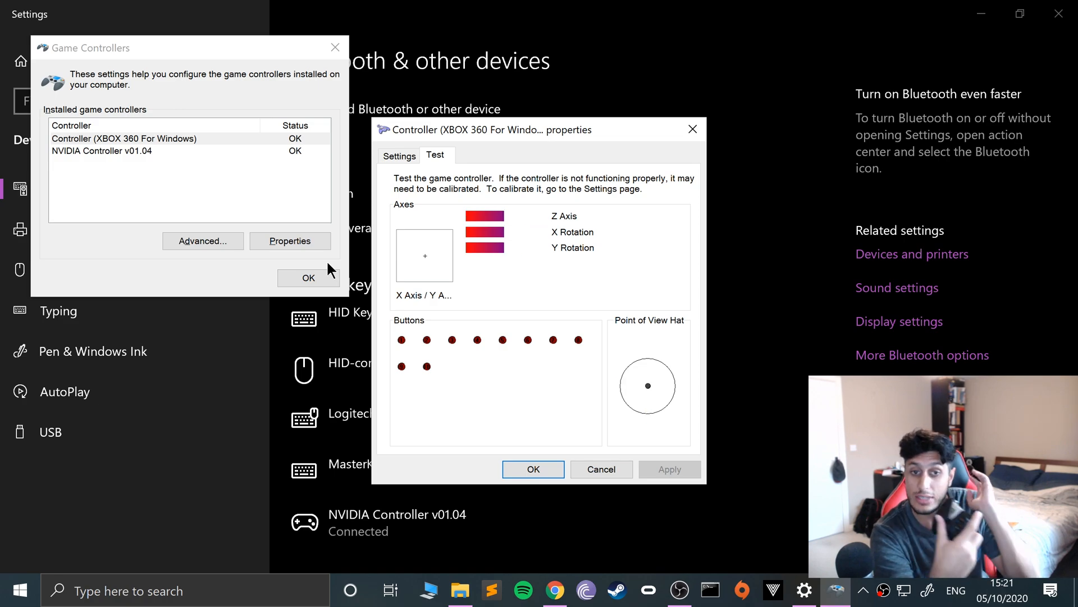
mouse_move(309, 292)
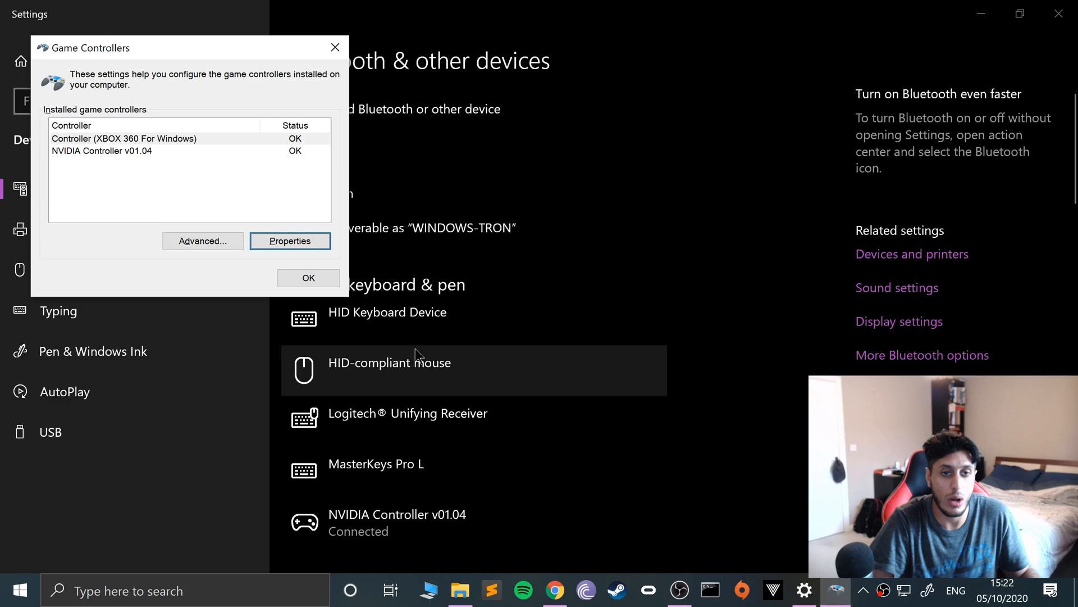
mouse_move(461, 183)
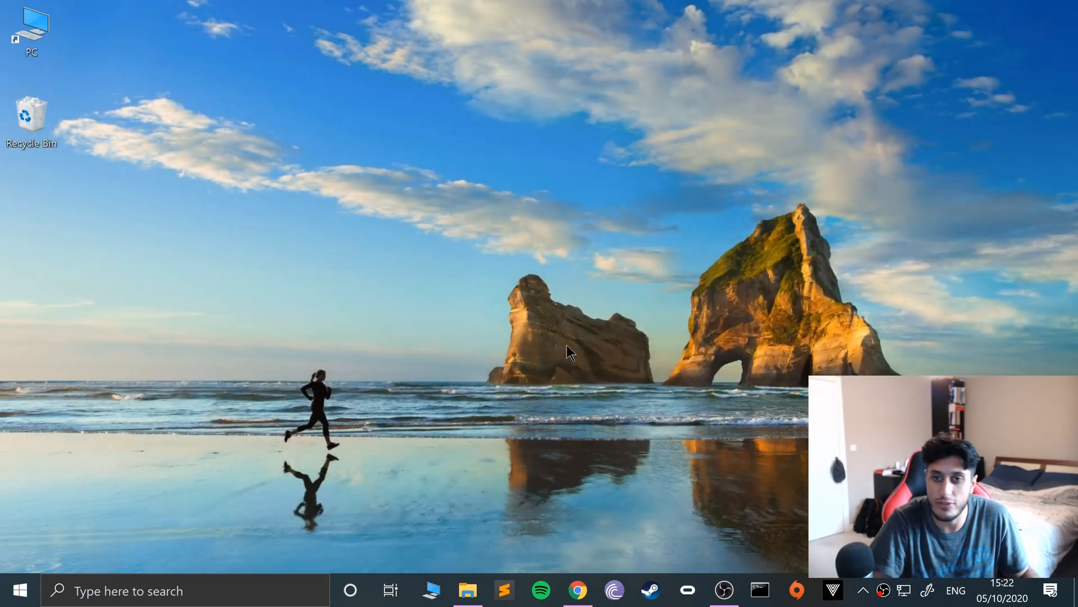
Launch cxbx.exe from the CxbxReloaded folder and move its window to the top-left.
left_click(466, 590)
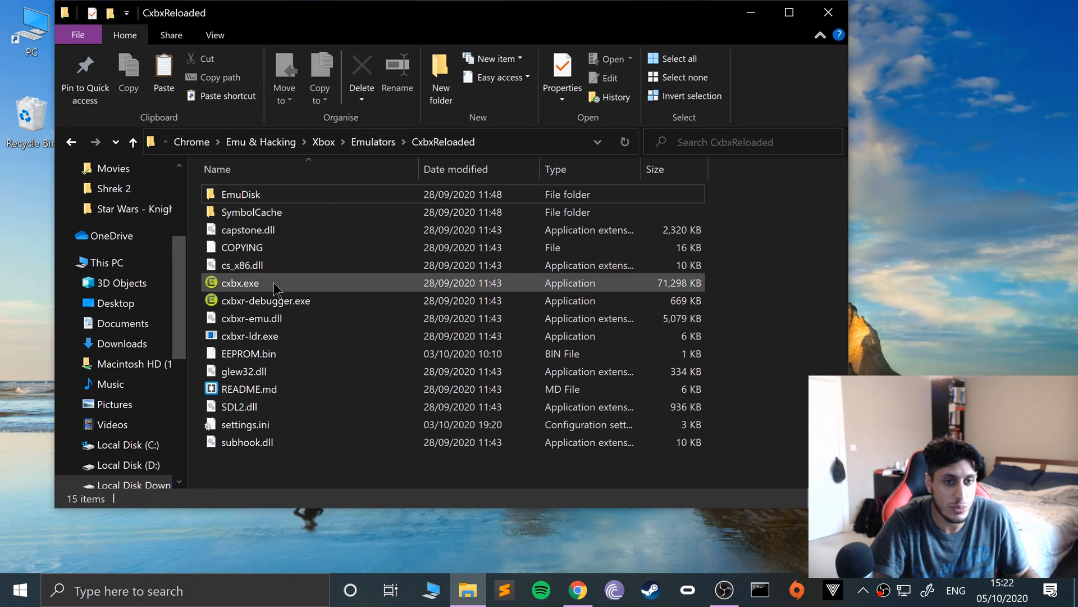
left_click(240, 283)
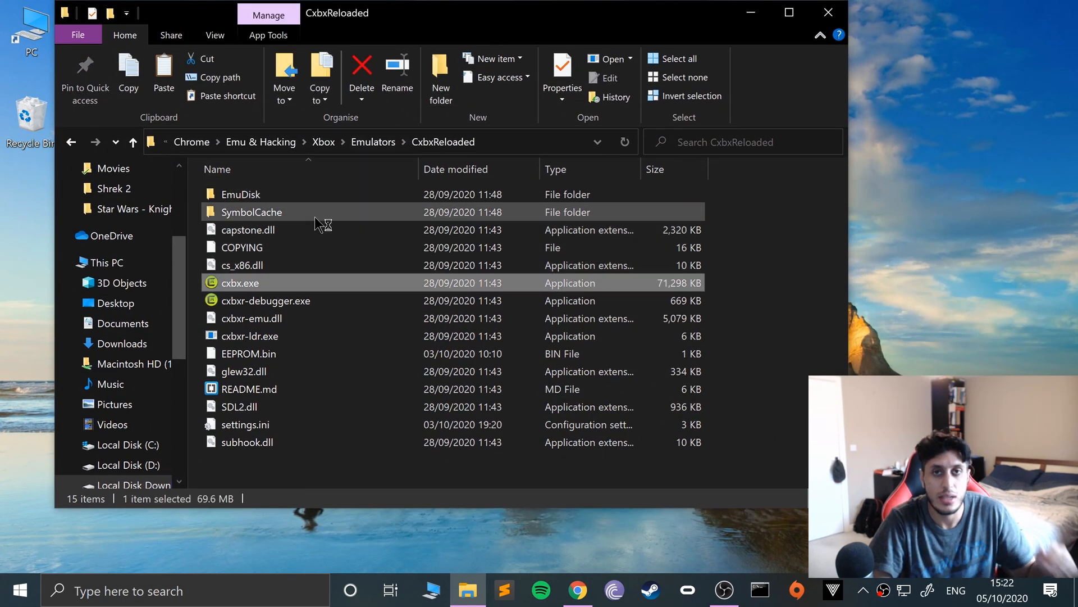
double_click(240, 283)
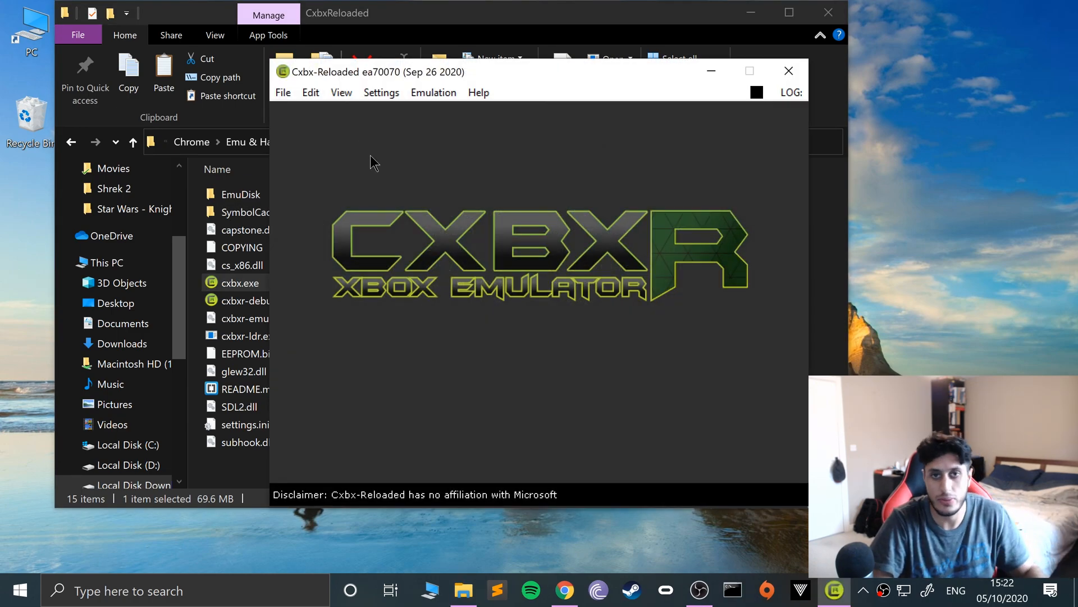
left_click_drag(481, 72, 303, 30)
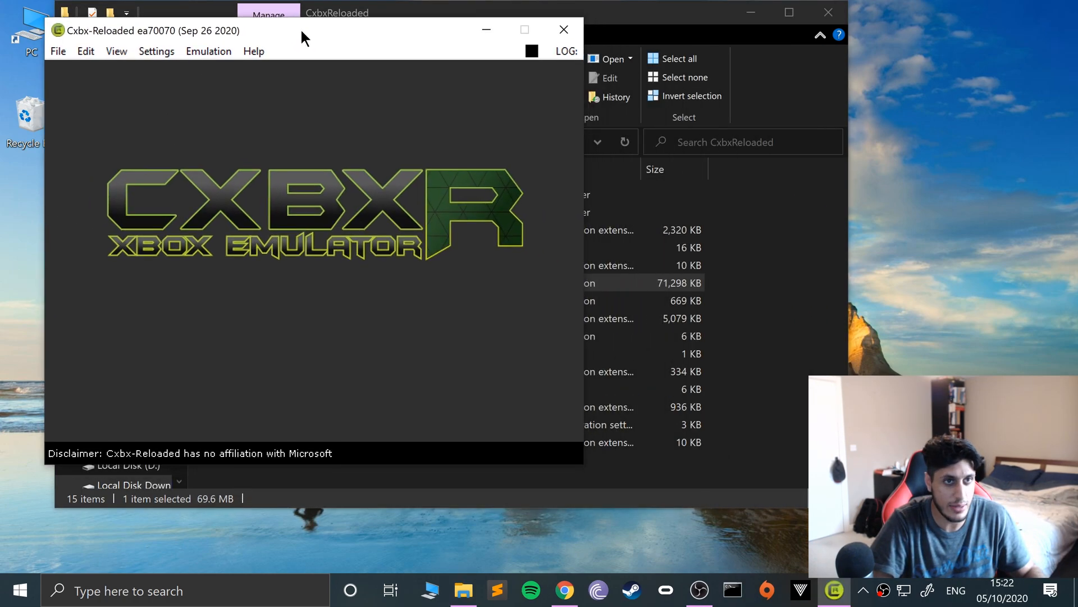
Open Config Input and keep Port 1 set to MS Controller Duke.
left_click(126, 42)
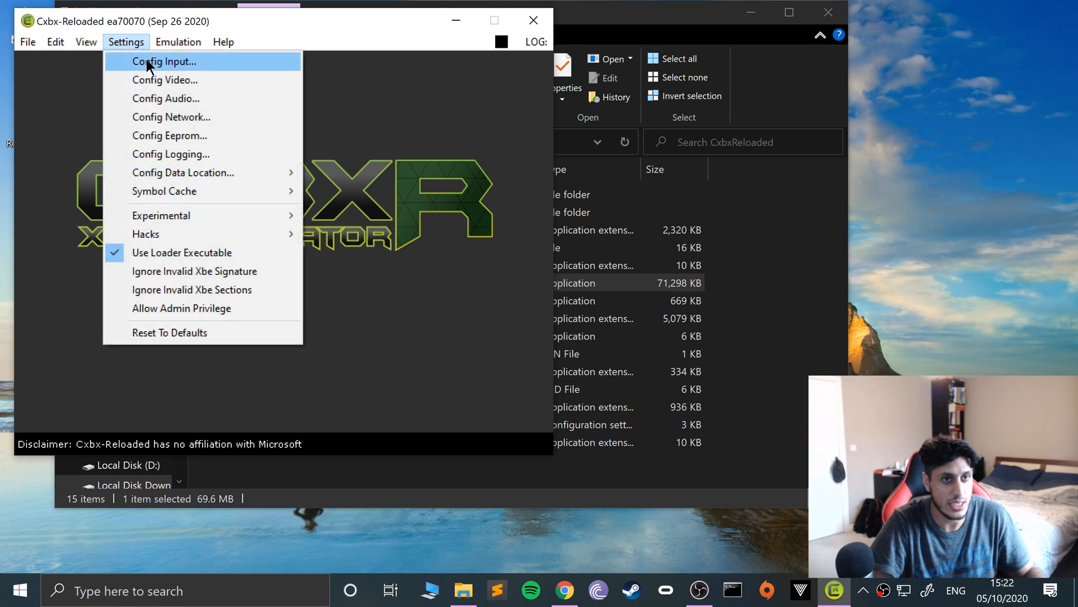
left_click(163, 61)
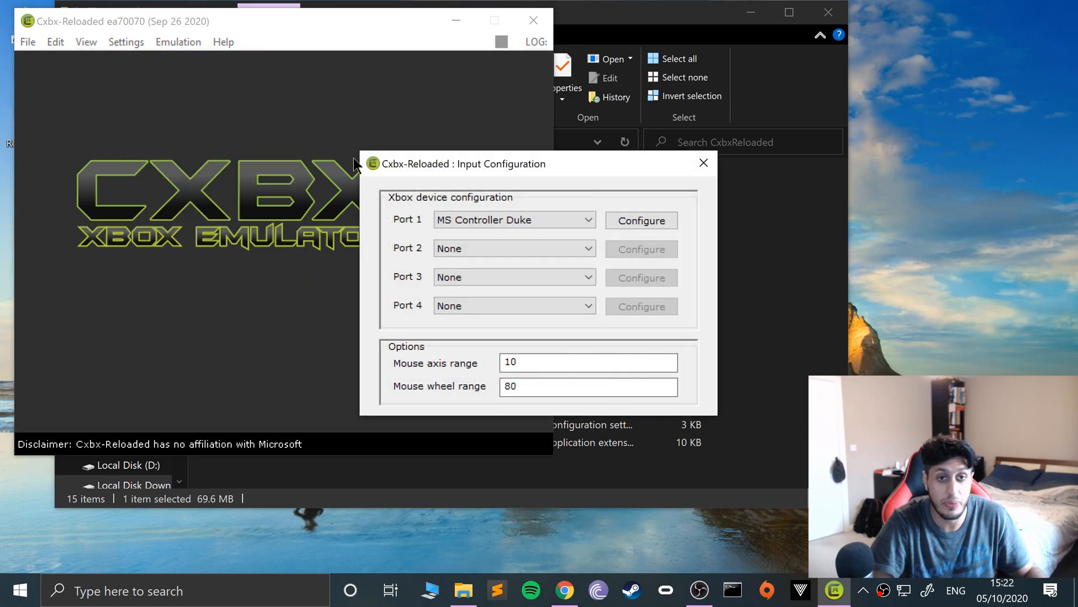
left_click(514, 219)
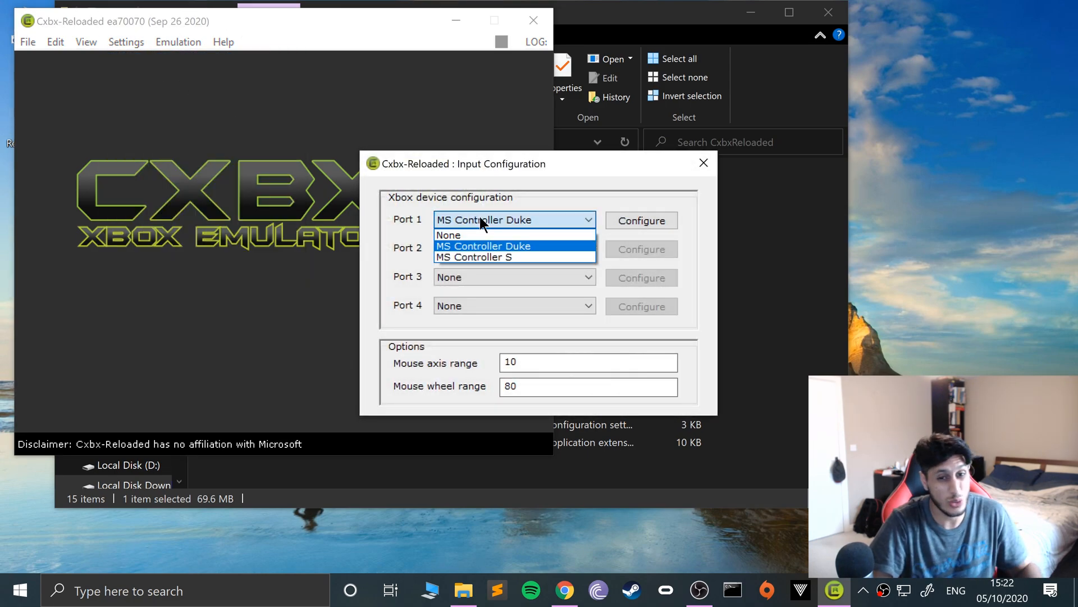
left_click(484, 245)
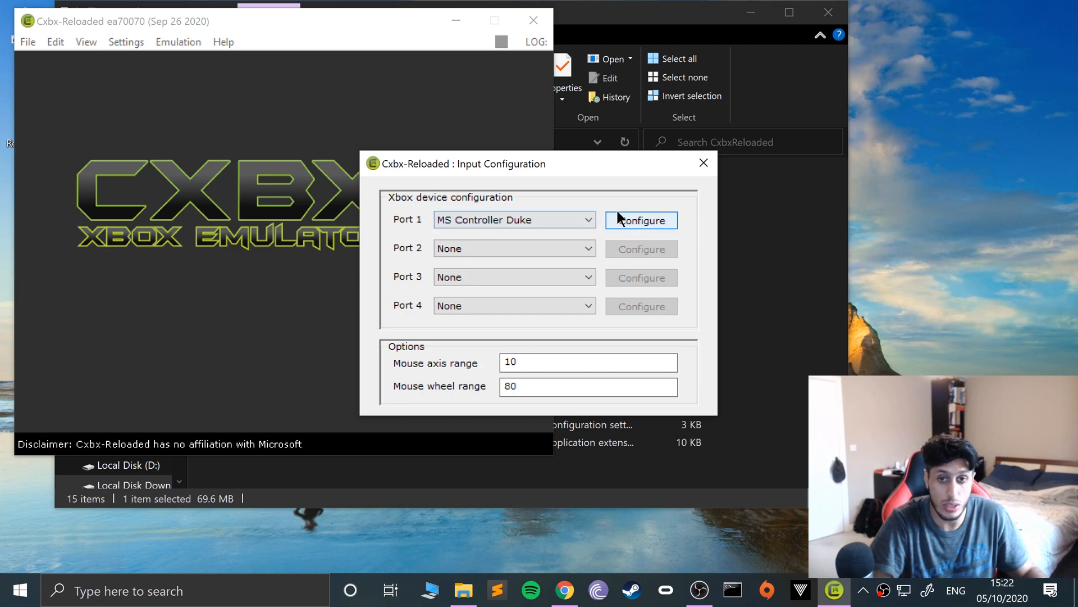
Open port 1's Duke configuration and browse the available input devices.
left_click(641, 221)
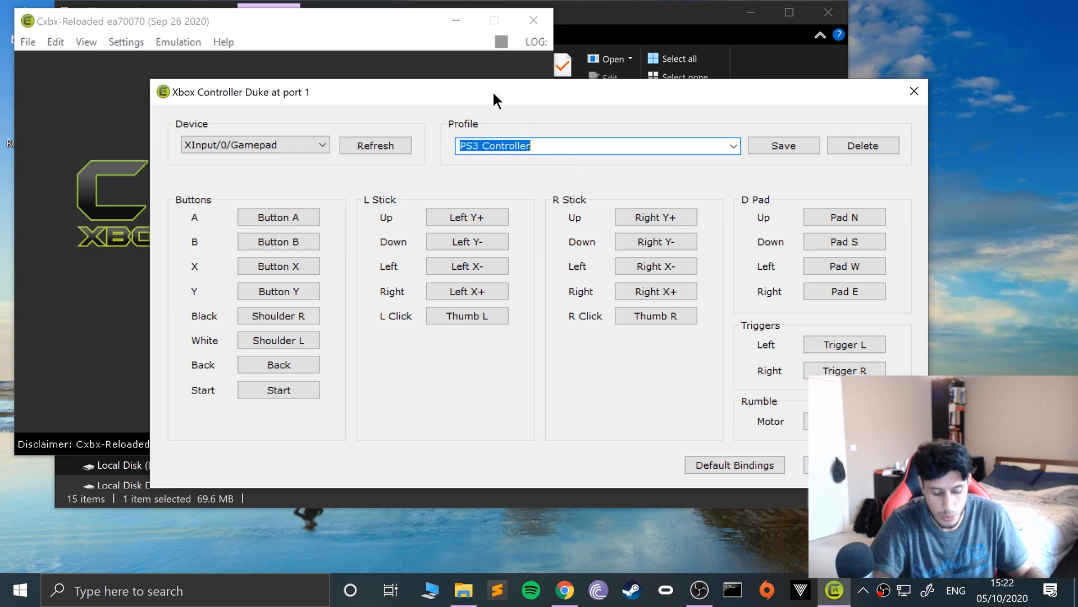
mouse_move(703, 124)
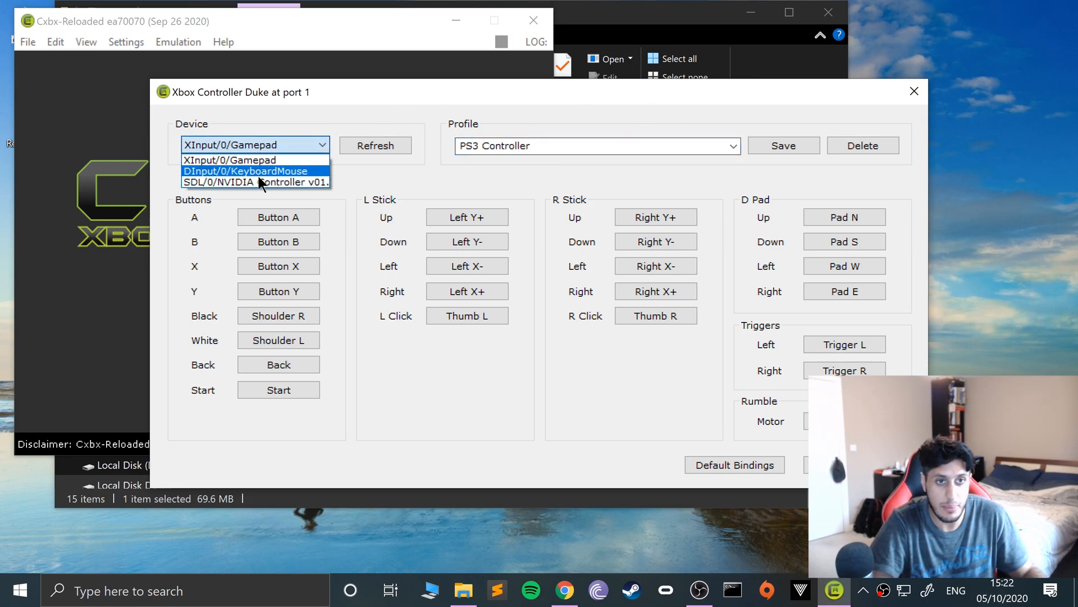
mouse_move(247, 160)
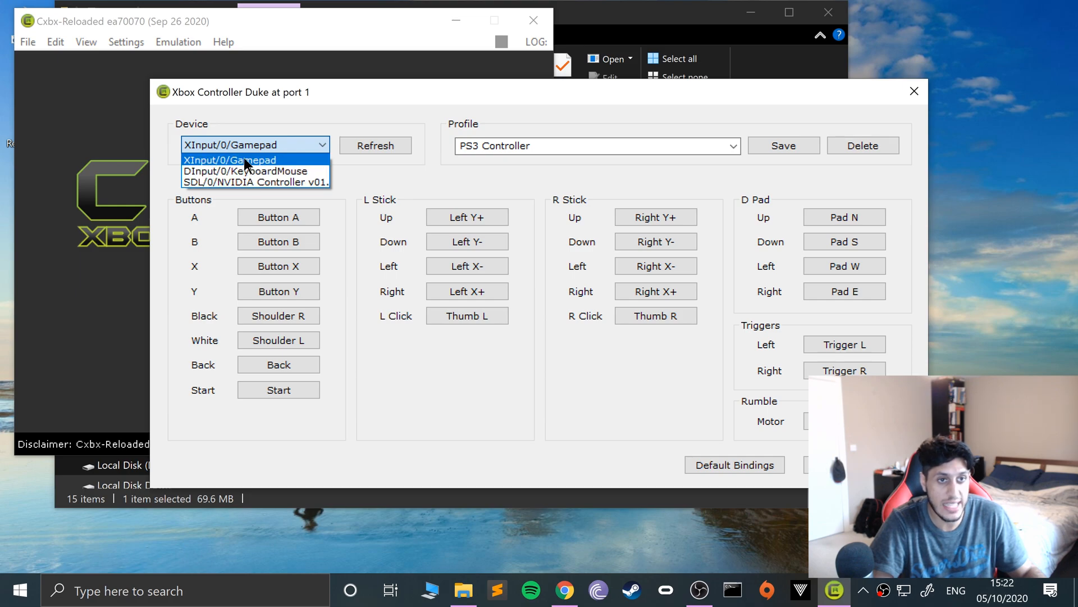
left_click(230, 160)
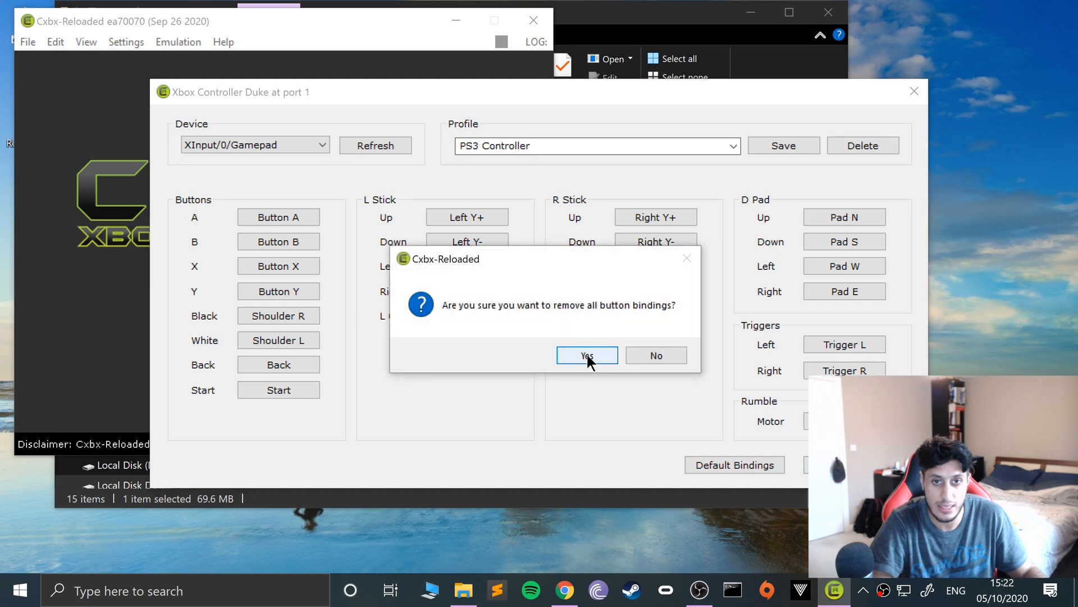
mouse_move(656, 355)
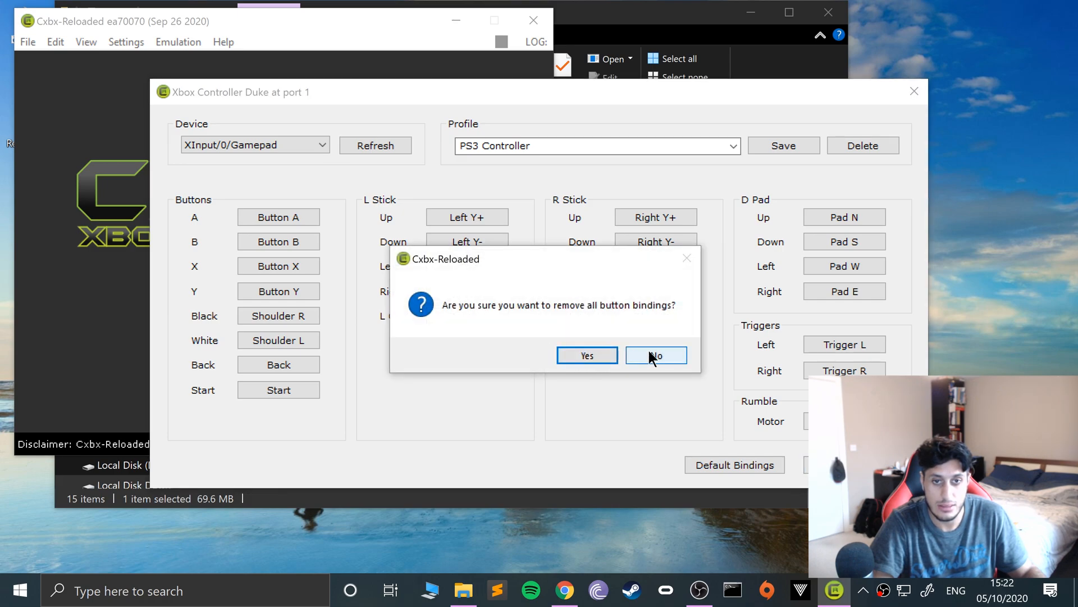
left_click(655, 355)
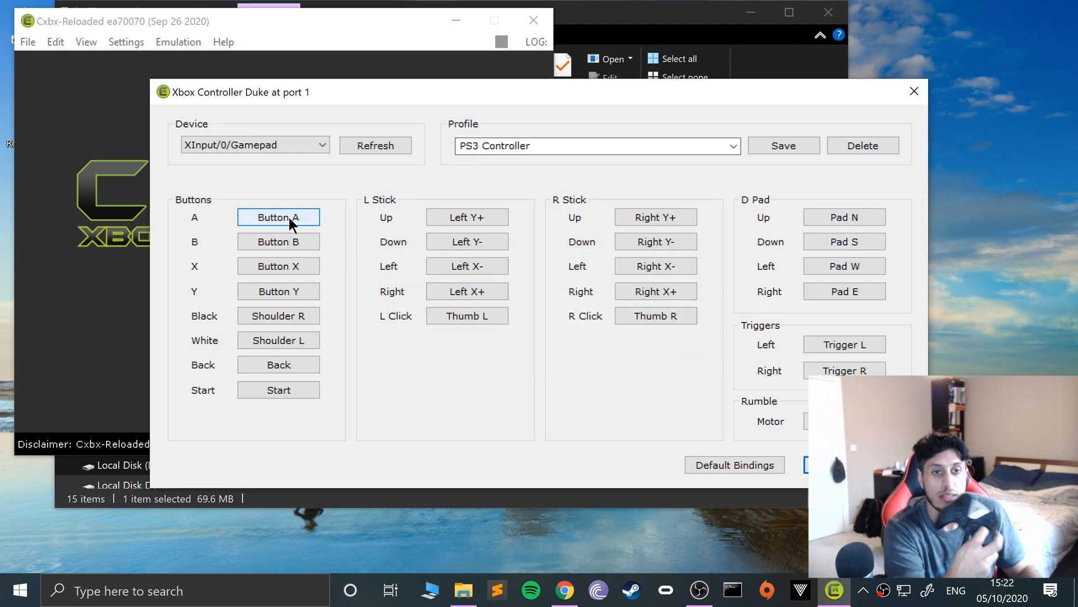
Rebind the Duke's B, X, Y, Black and Back buttons to the Shield controller.
left_click(278, 241)
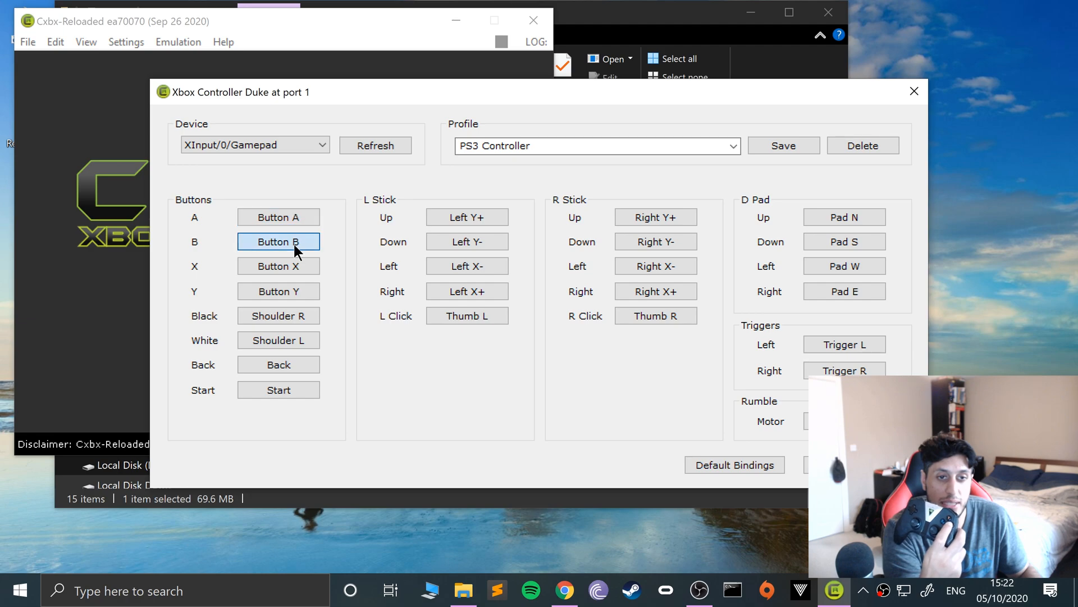
left_click(278, 267)
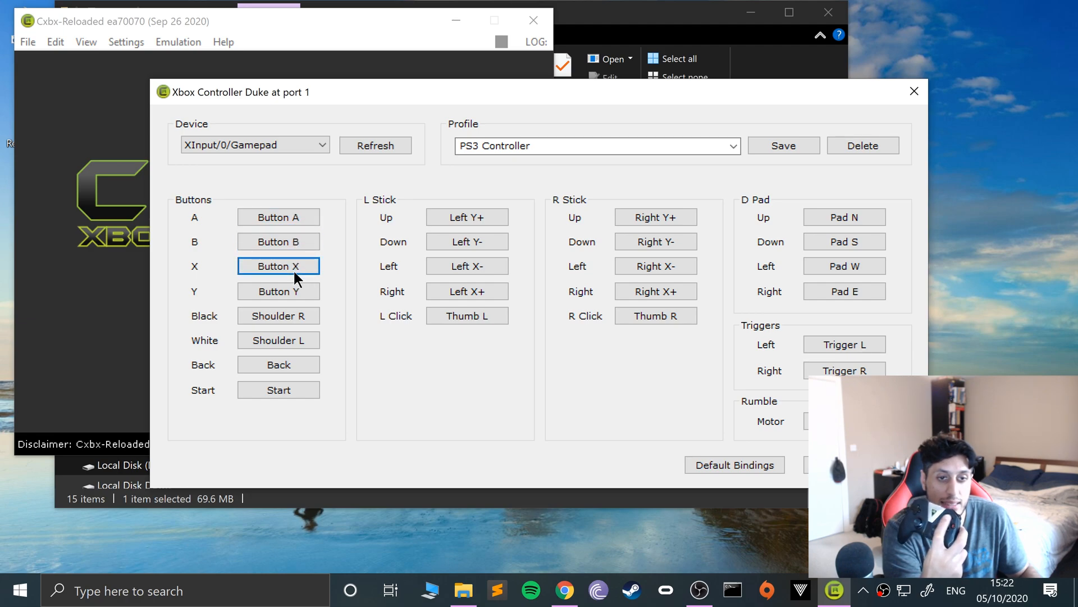
left_click(278, 291)
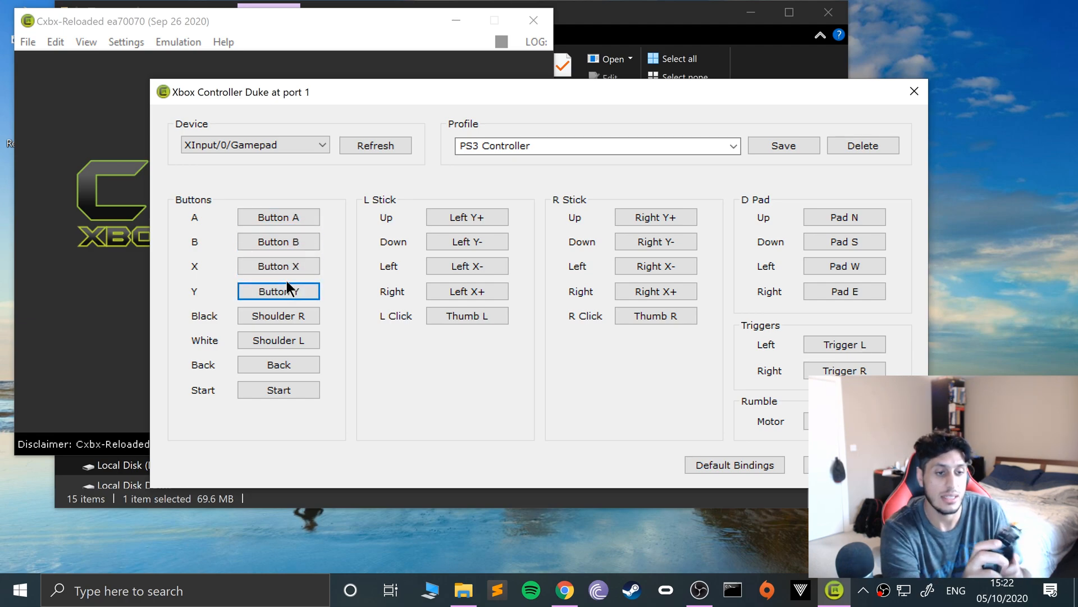
left_click(279, 315)
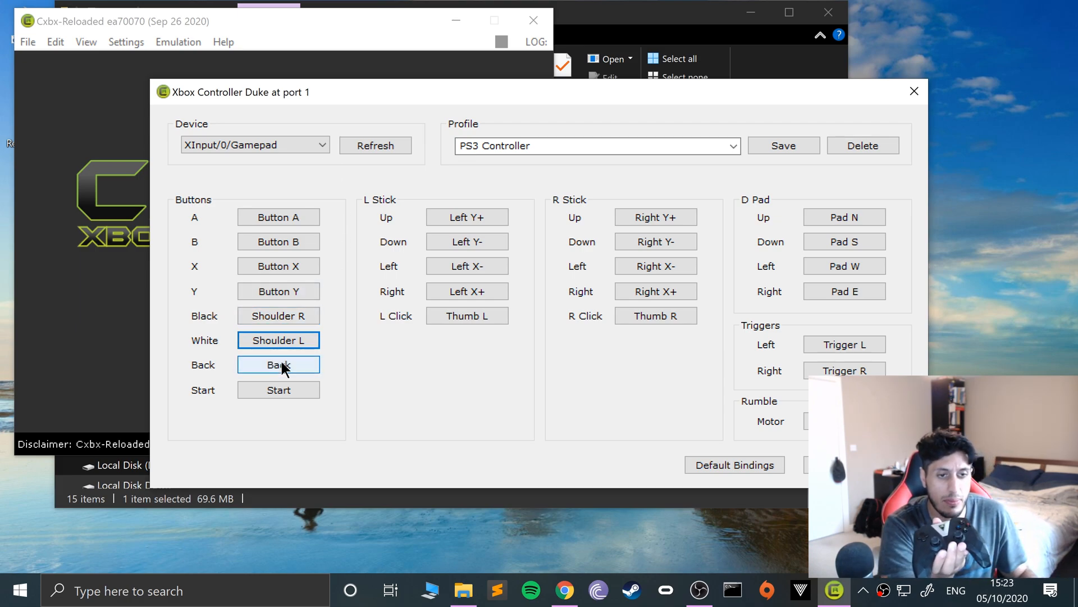
left_click(279, 389)
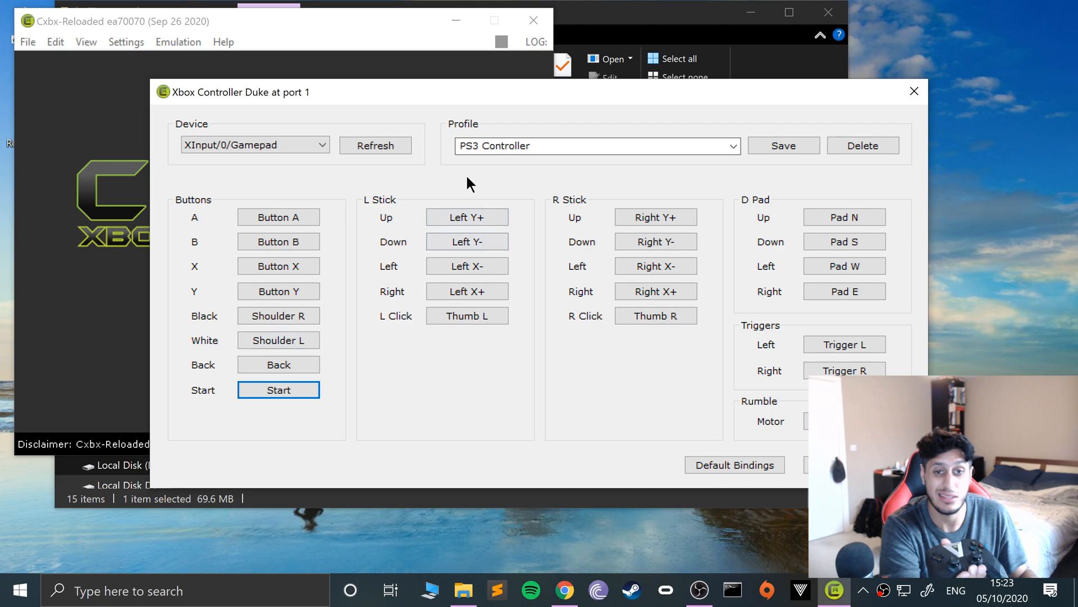
Rebind the left and right stick directions and stick clicks to the Shield's sticks.
left_click(467, 217)
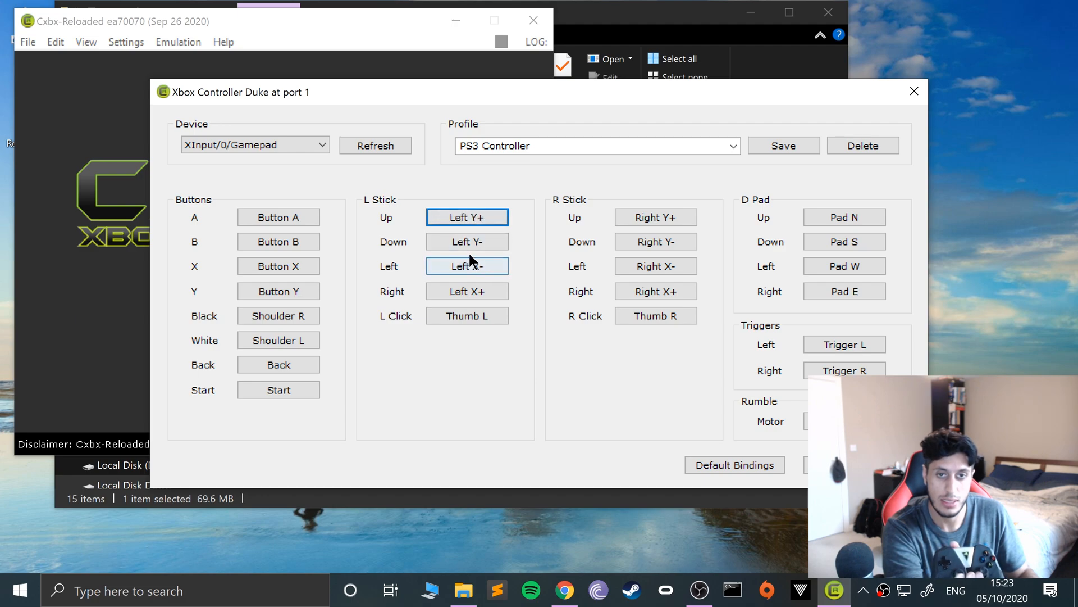
left_click(466, 266)
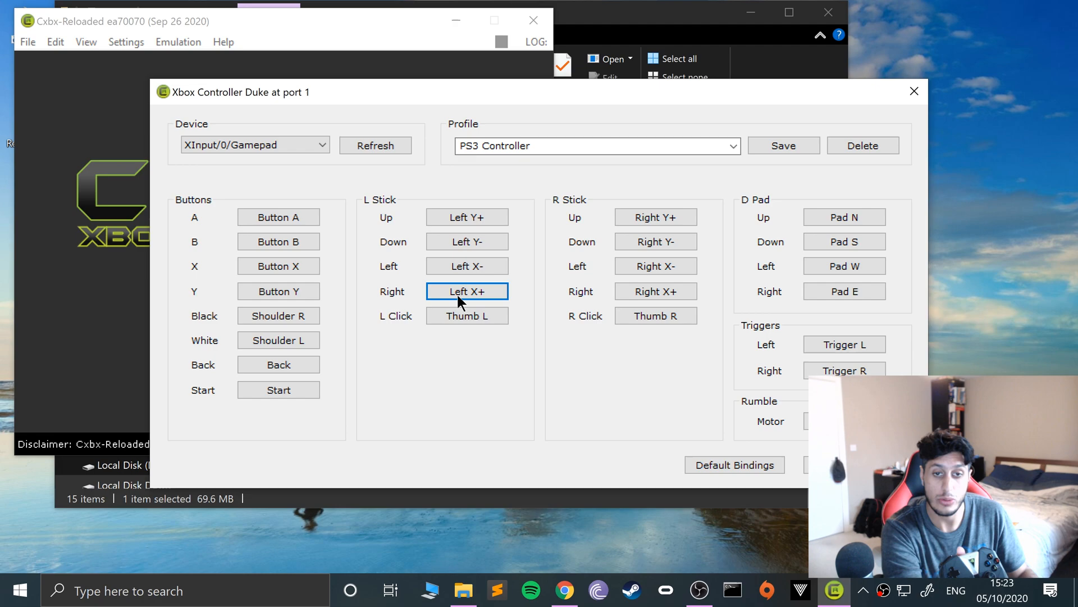
left_click(466, 315)
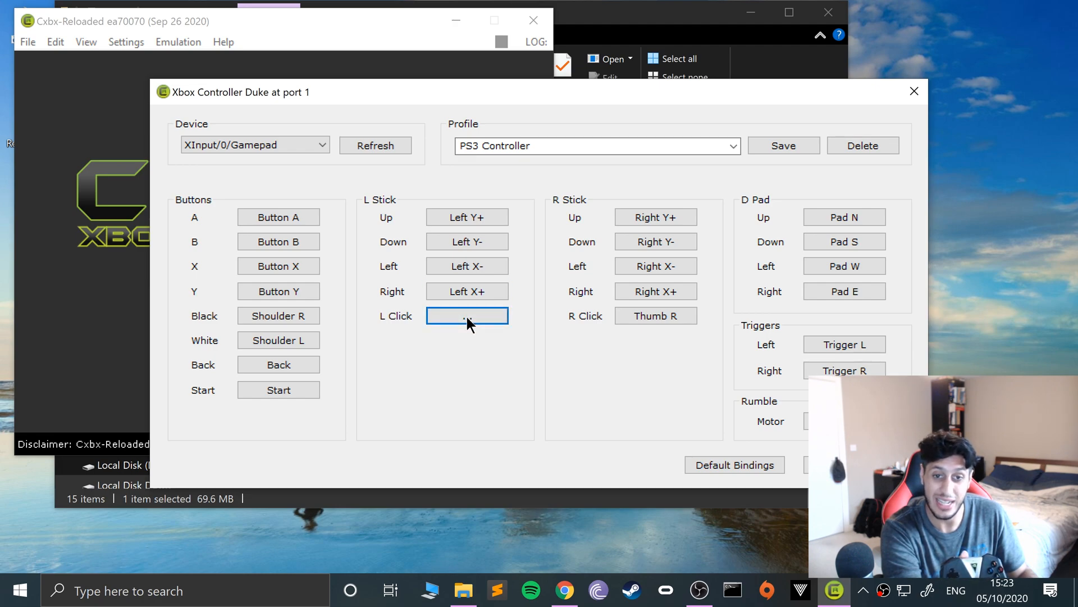
left_click(467, 315)
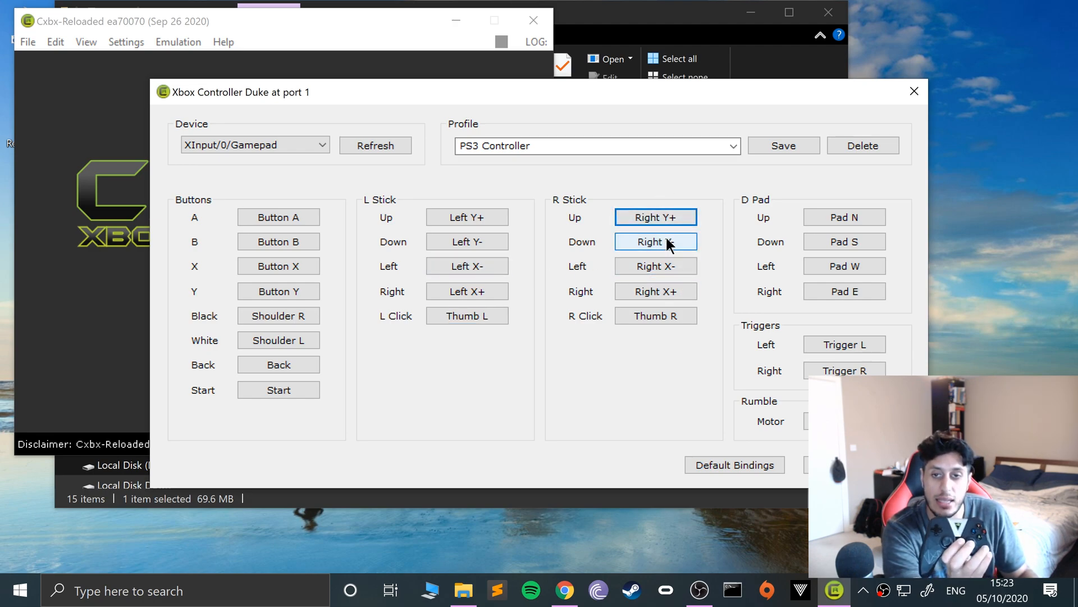
left_click(655, 266)
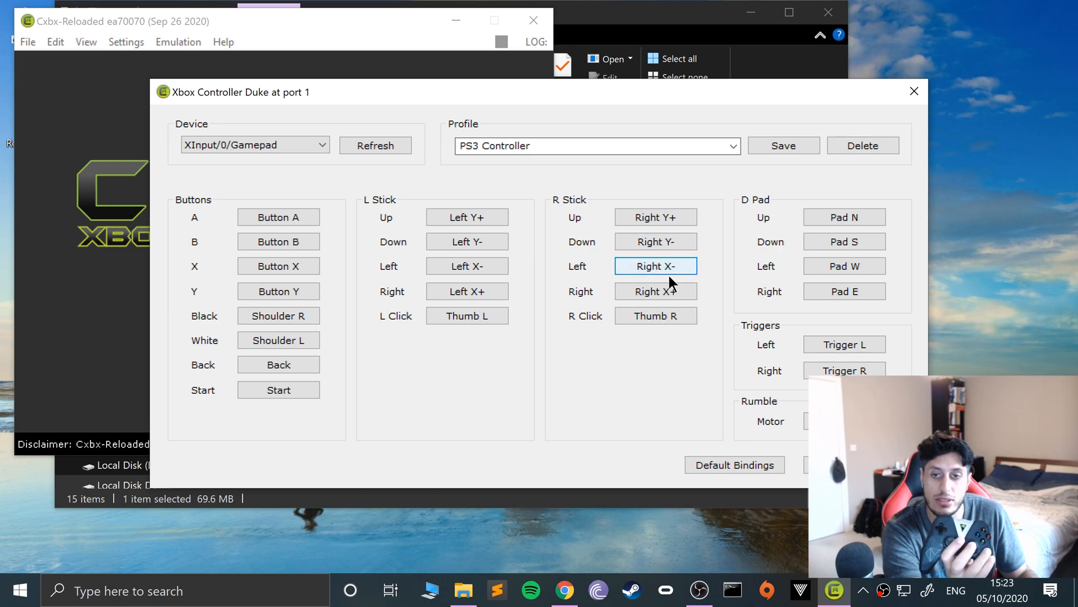
left_click(655, 315)
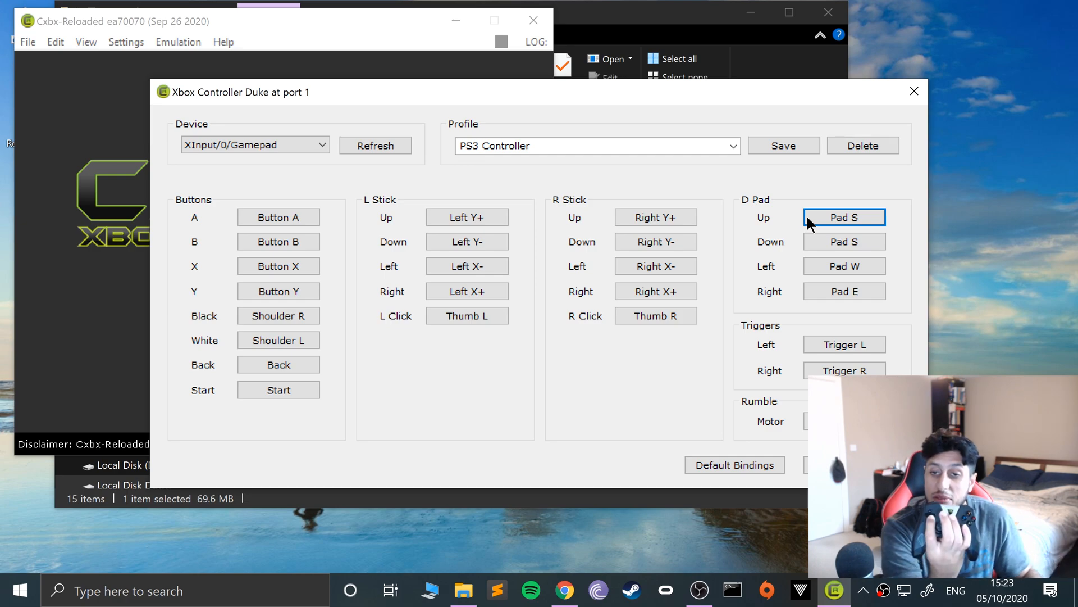
Rebind D-pad Up to Pad N, D-pad Down and the right trigger, then highlight the profile name.
left_click(844, 242)
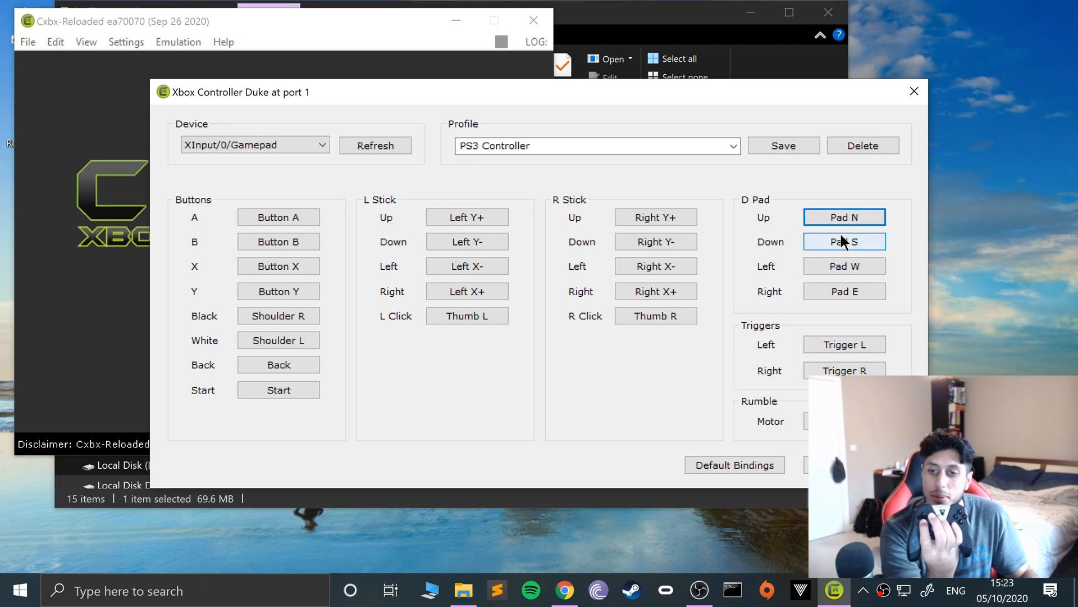
left_click(844, 291)
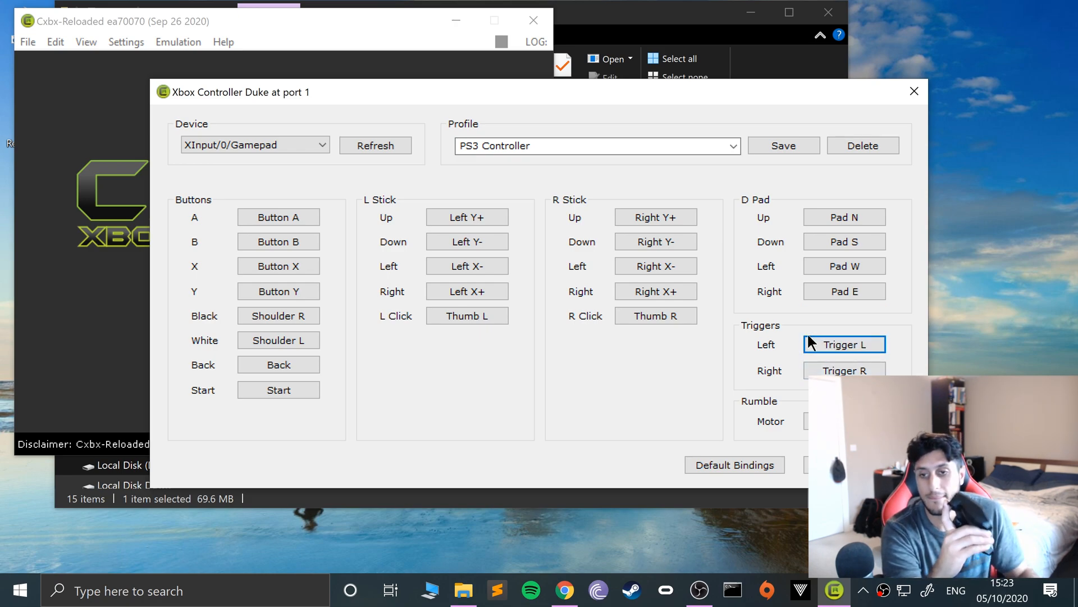
left_click(843, 370)
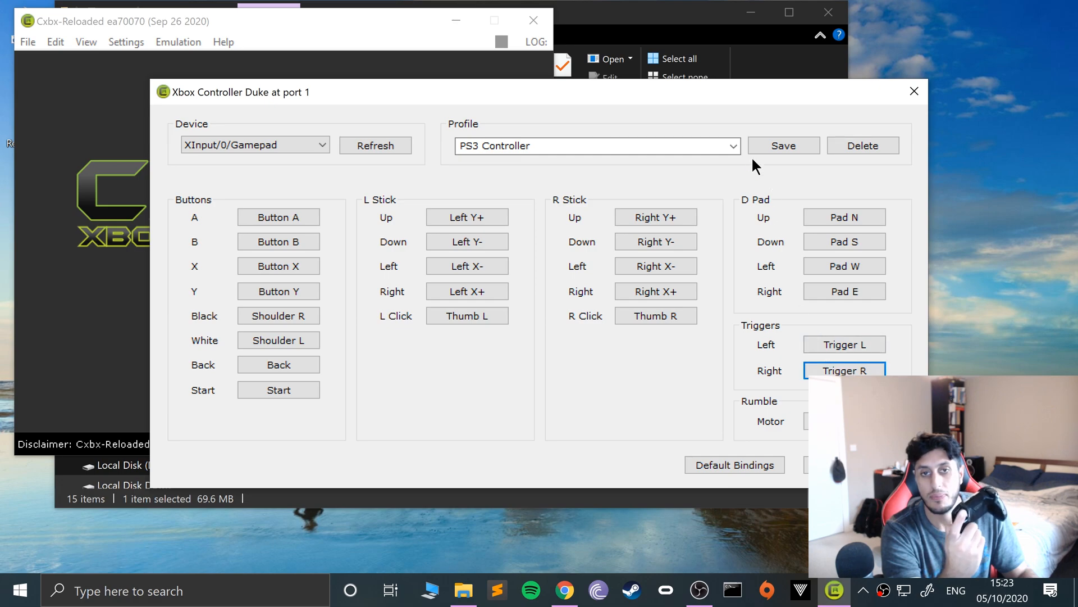
triple_click(592, 145)
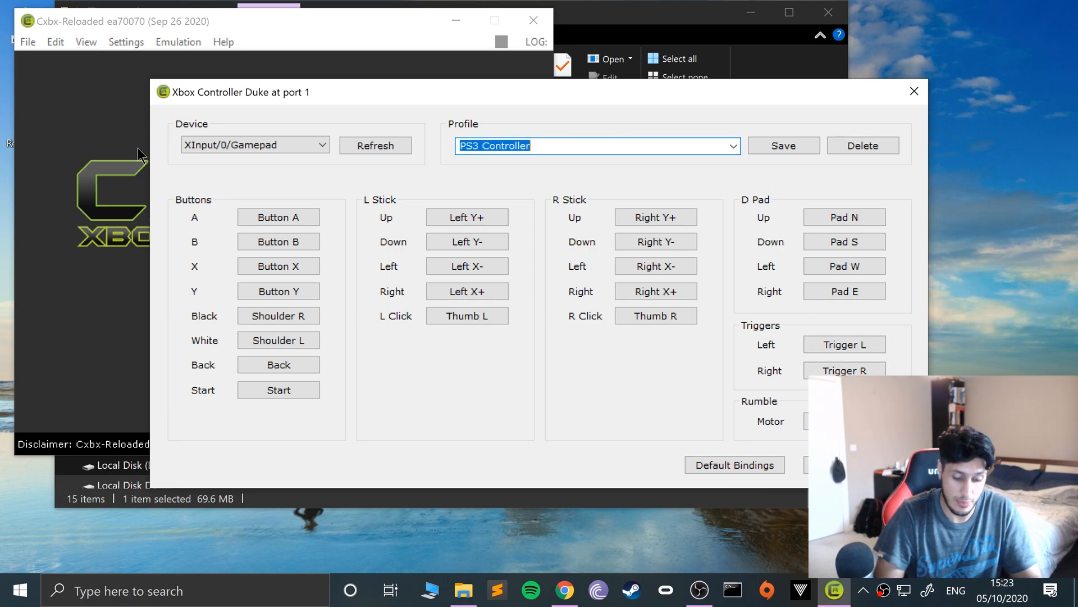
Name the profile 'NVIDIA Shield Controller' and close the Duke mapping window.
type("Nvidiau")
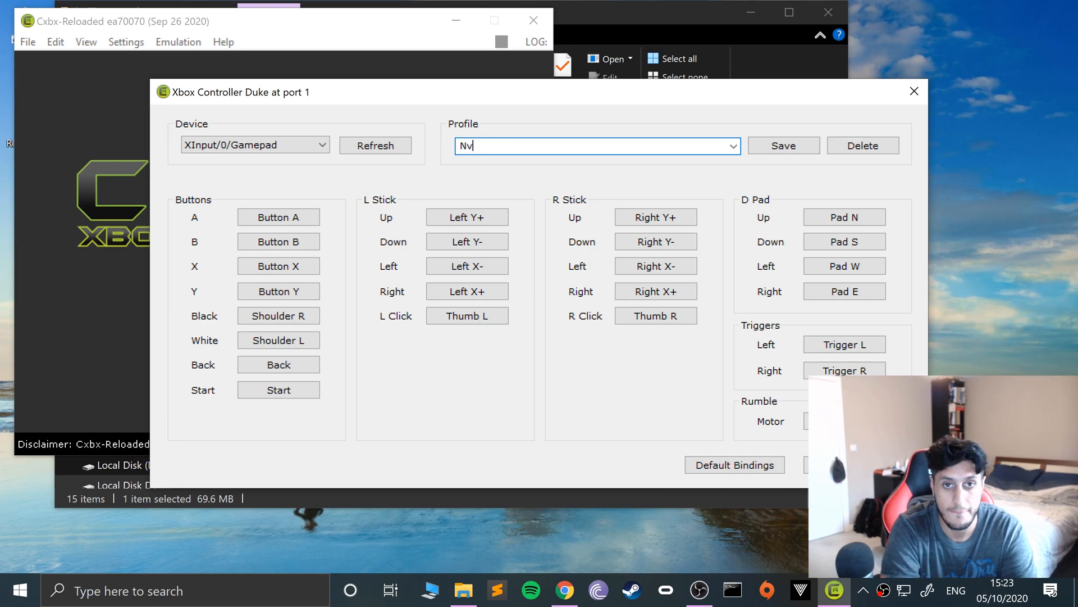
type("IDIA")
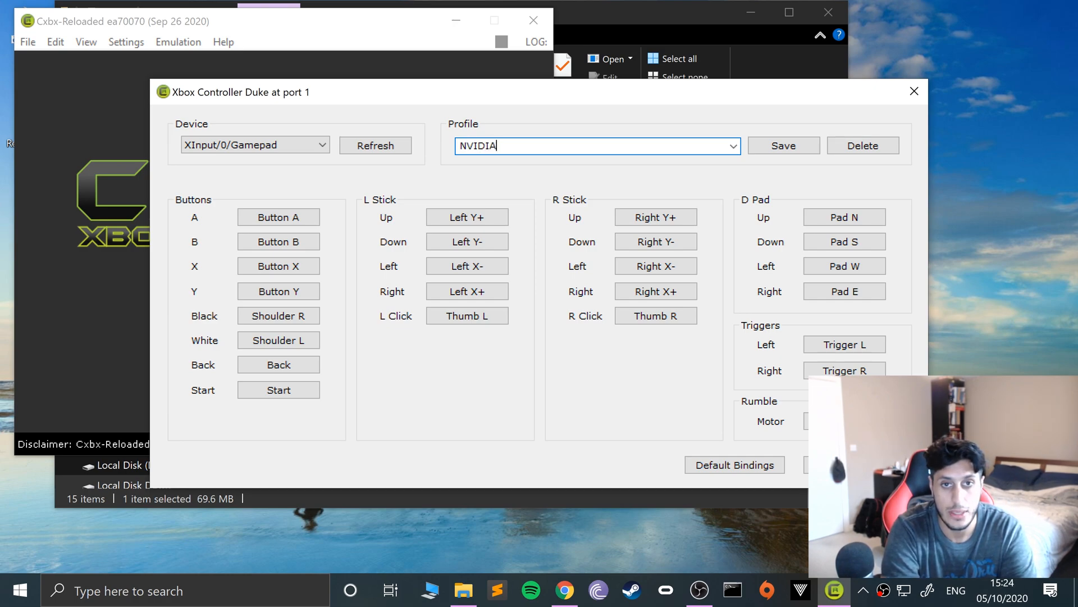
type("Shield Controller")
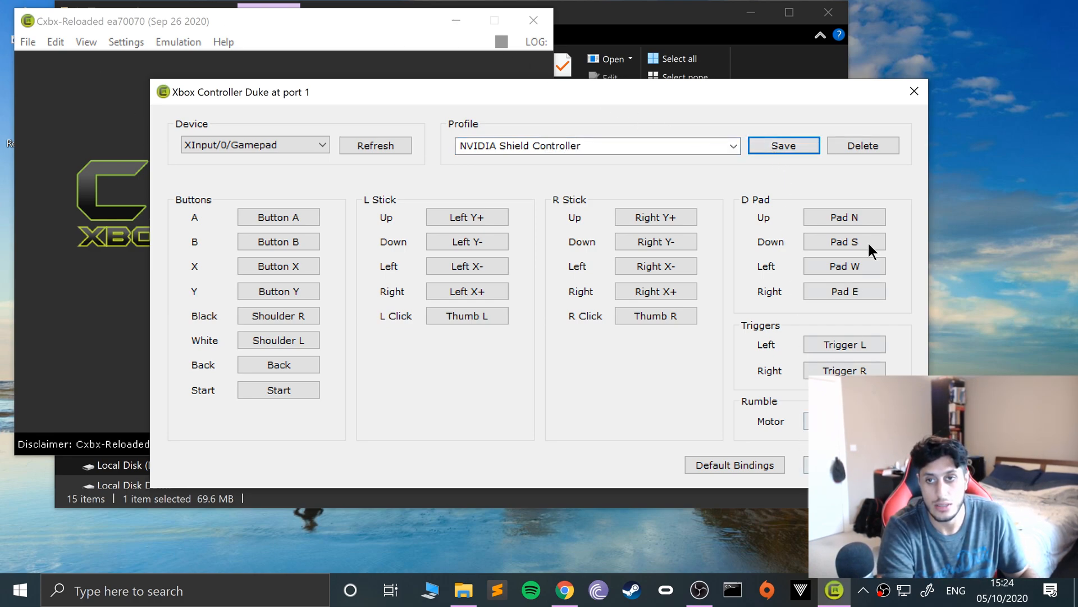
left_click(914, 91)
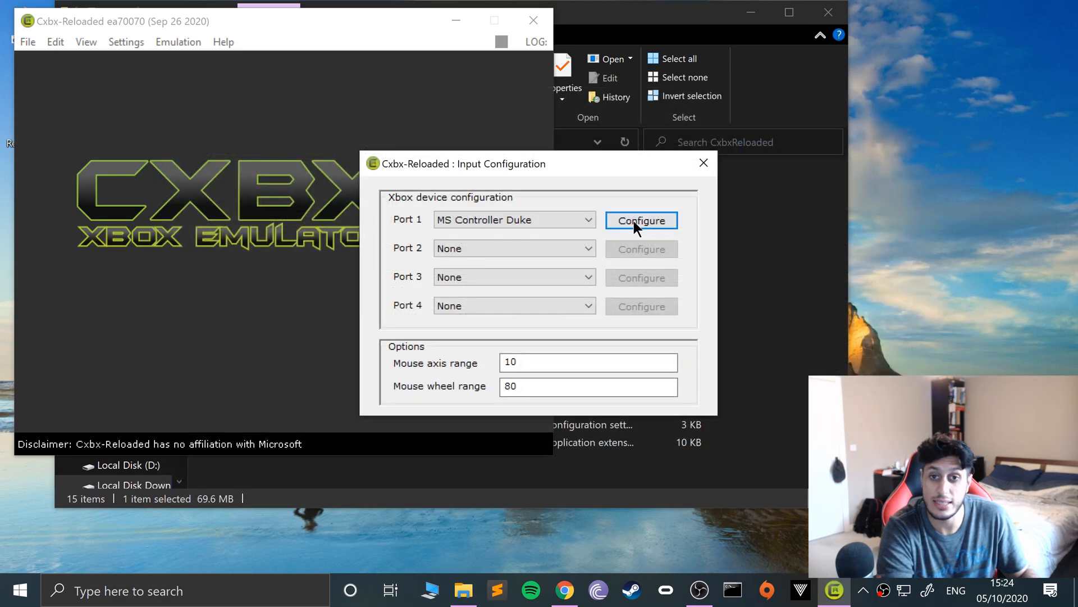
Confirm Port 1 keeps the 'NVIDIA Shield Controller' profile, then close Input Configuration.
left_click(640, 221)
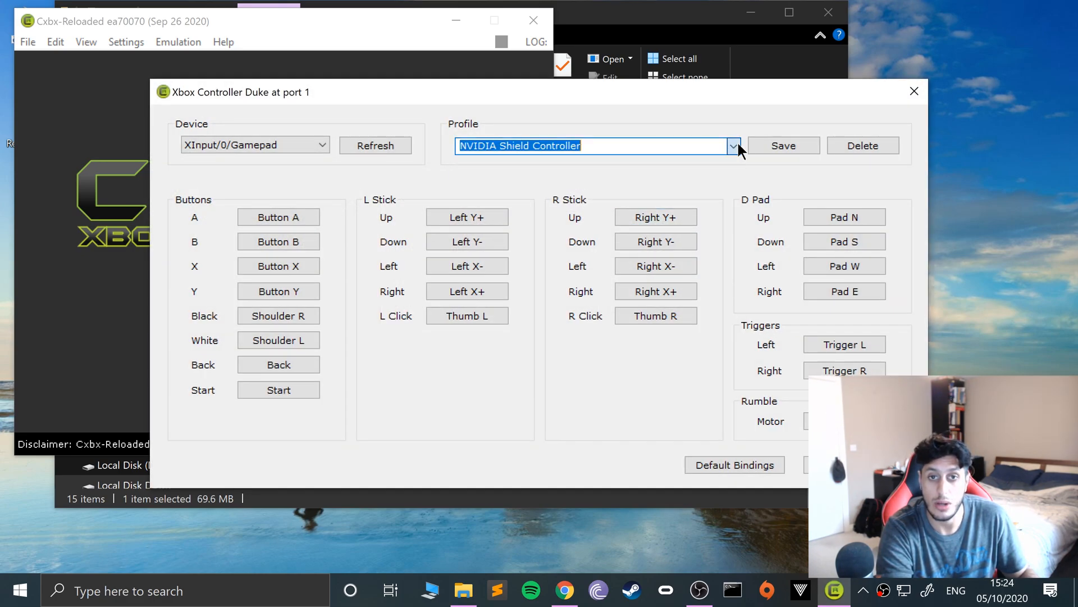
left_click(913, 91)
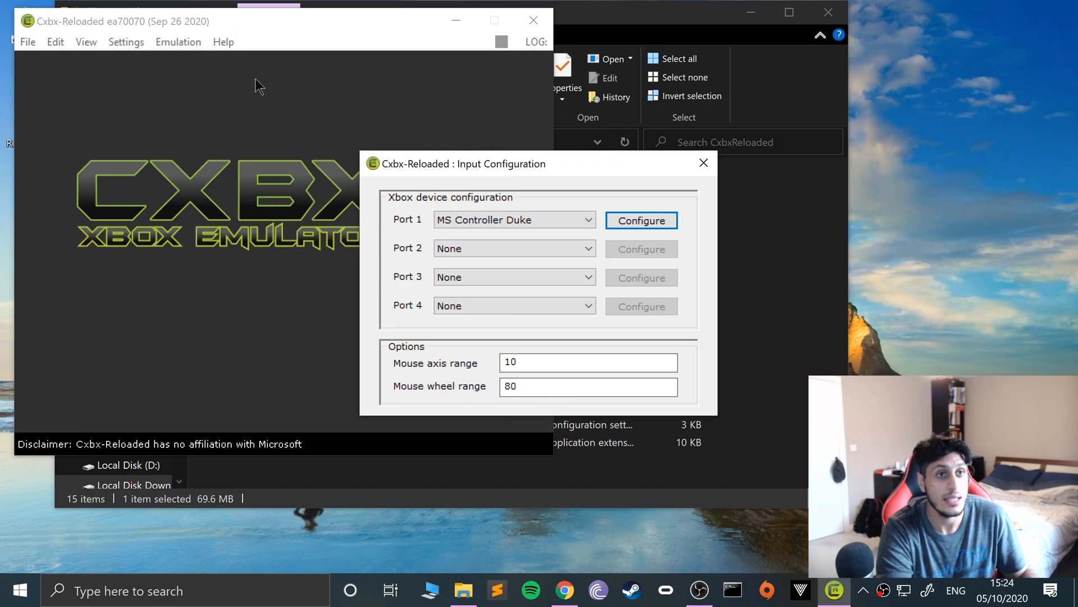
left_click(702, 163)
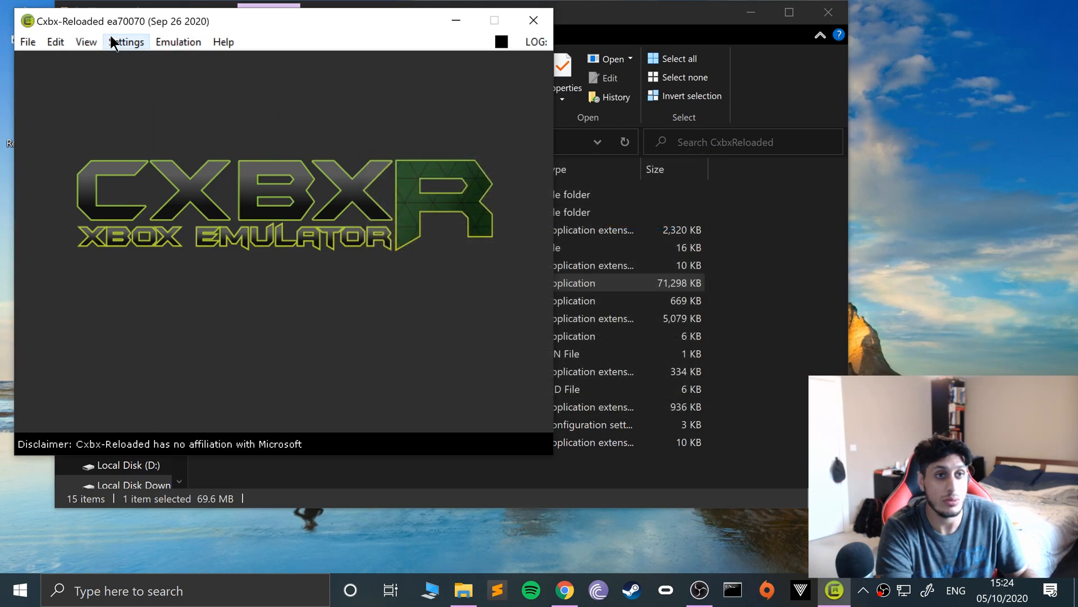
left_click(27, 43)
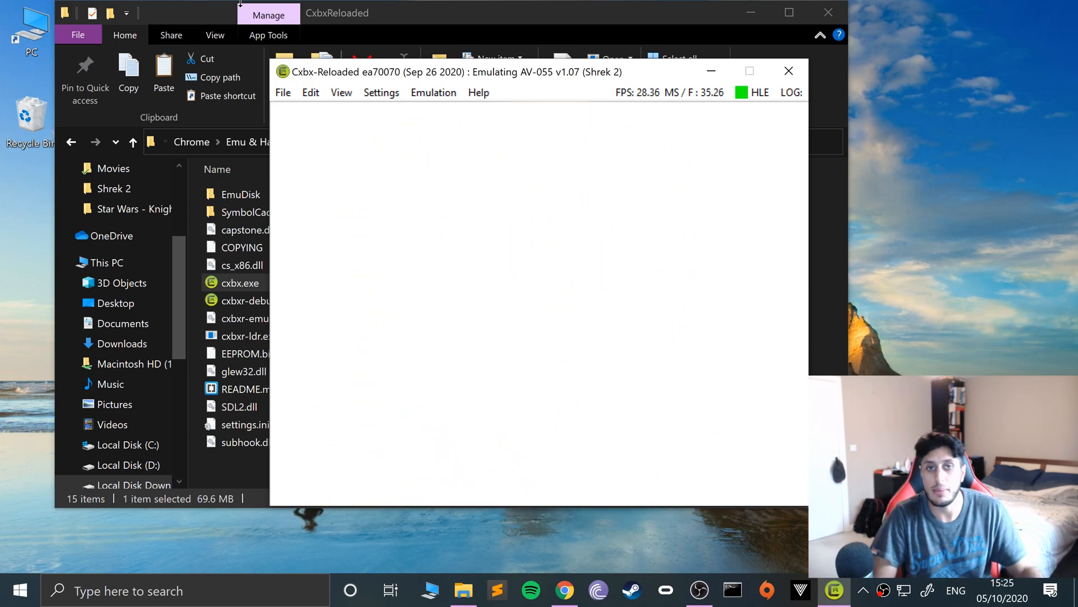
Bring the File Explorer window at the CxbxReloaded folder to the front.
left_click(788, 71)
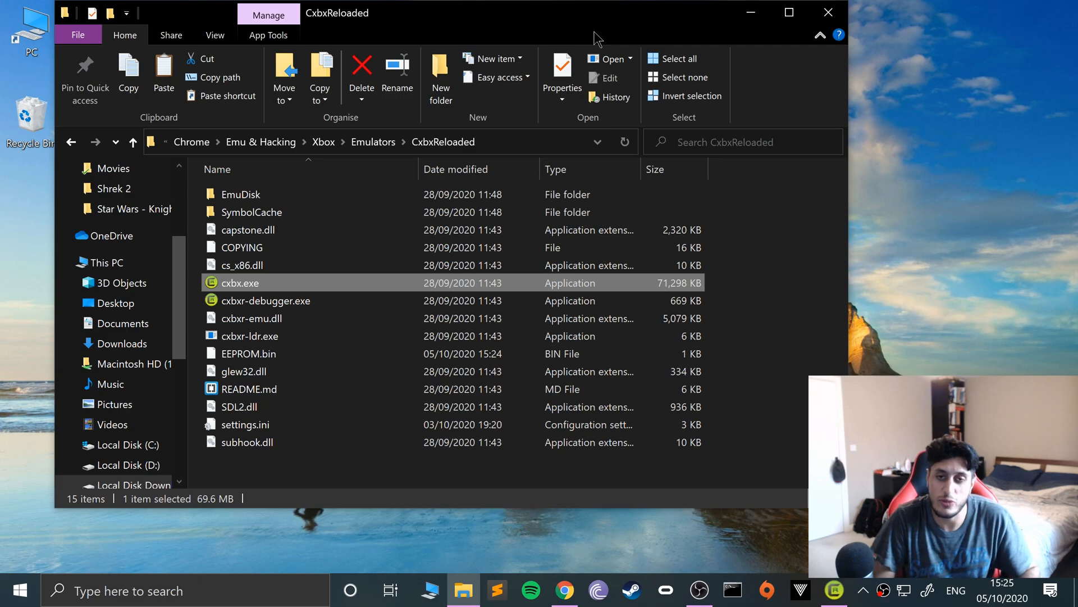